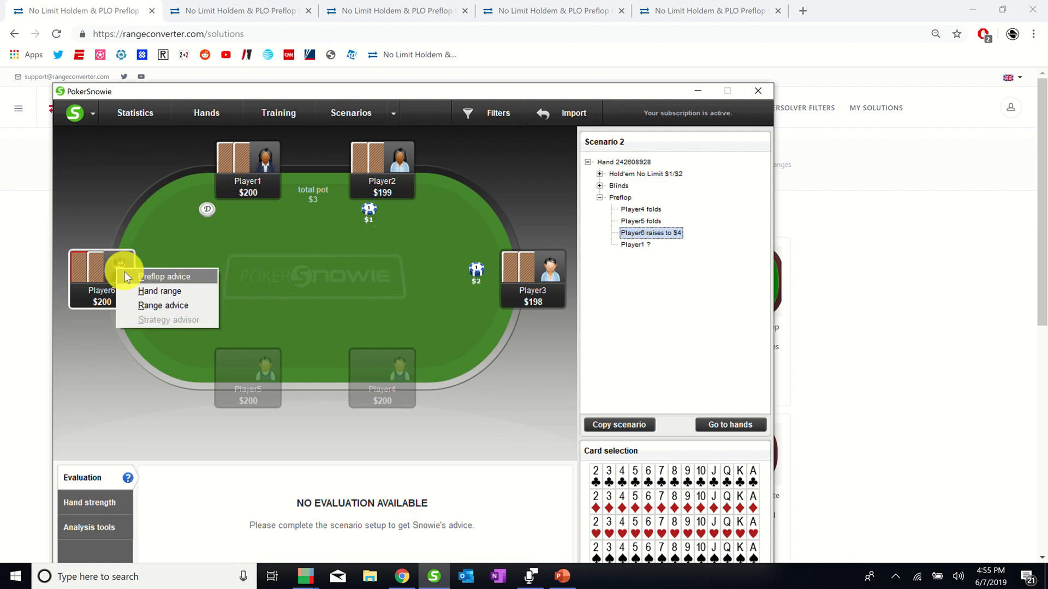
Dismiss the Player6 context menu in PokerSnowie to reveal the RangeConverter page.
left_click(165, 277)
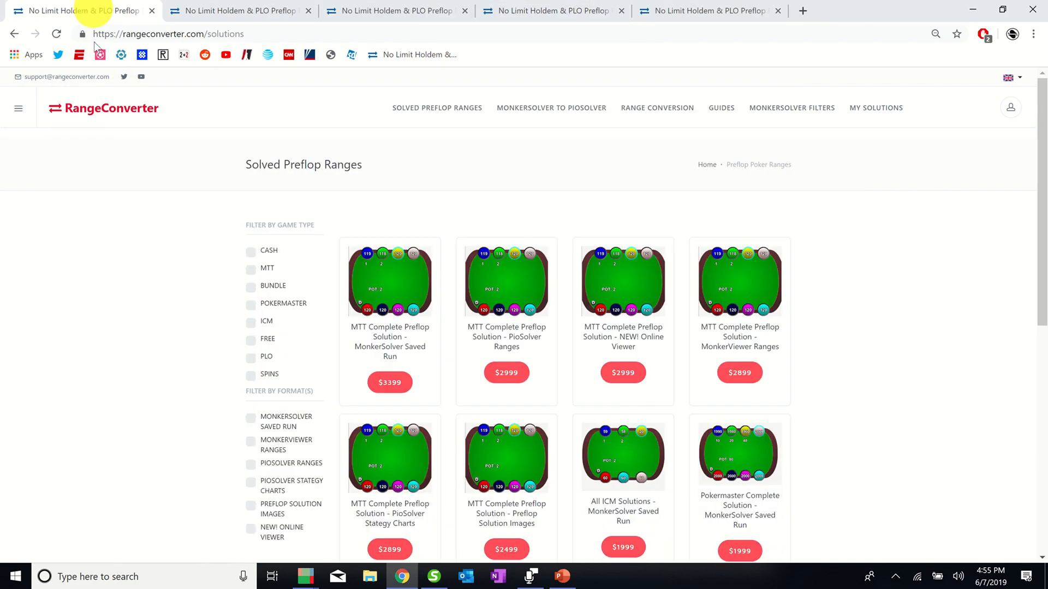
Follow the 8max 60bb MTT solution to CO's strategy after UTG, MP and HJ fold.
scroll("down", 3)
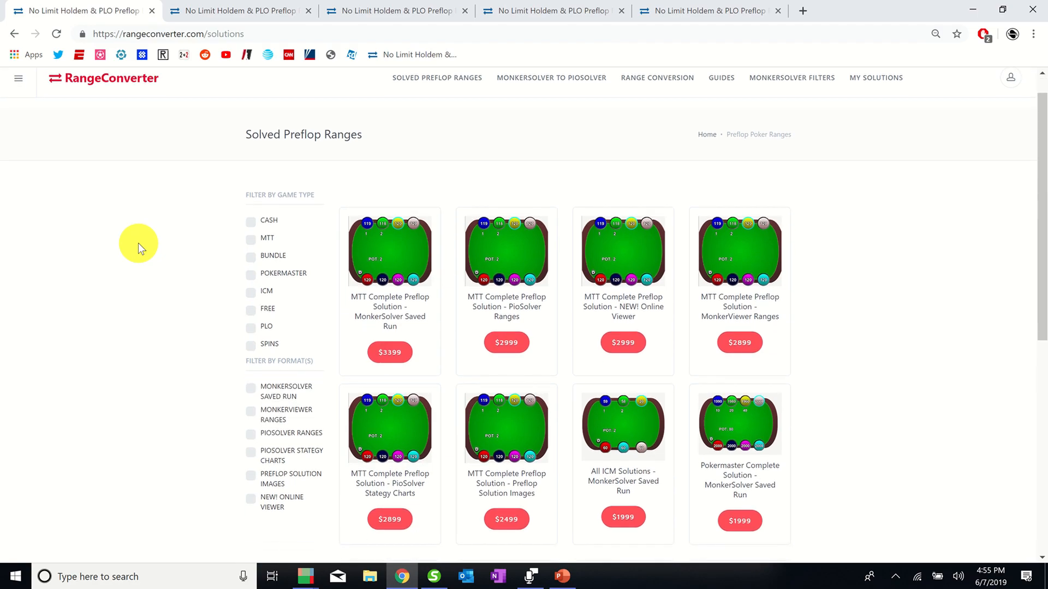
scroll("down", 3)
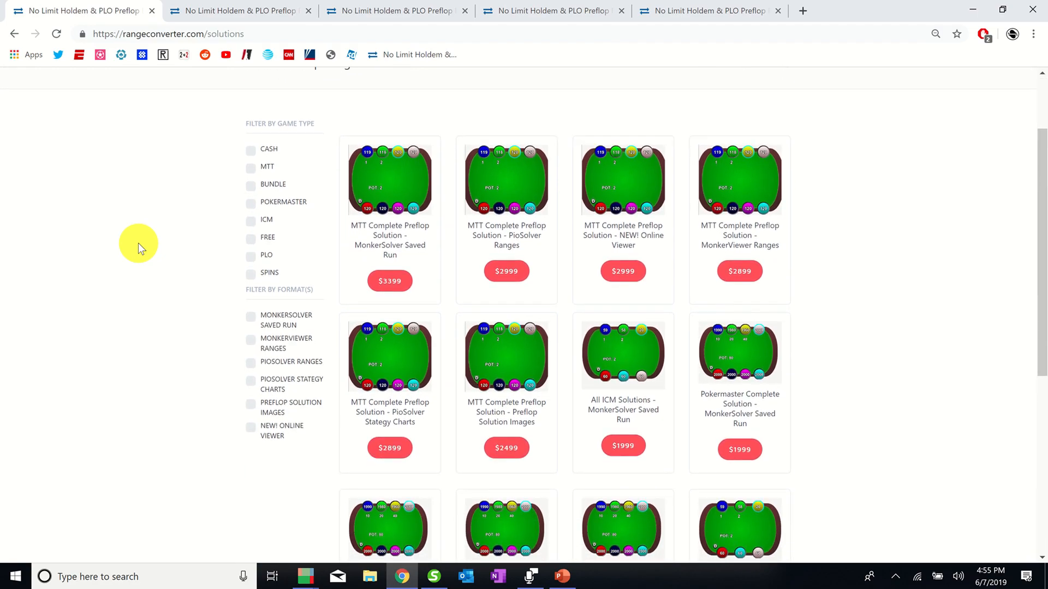
scroll("down", 3)
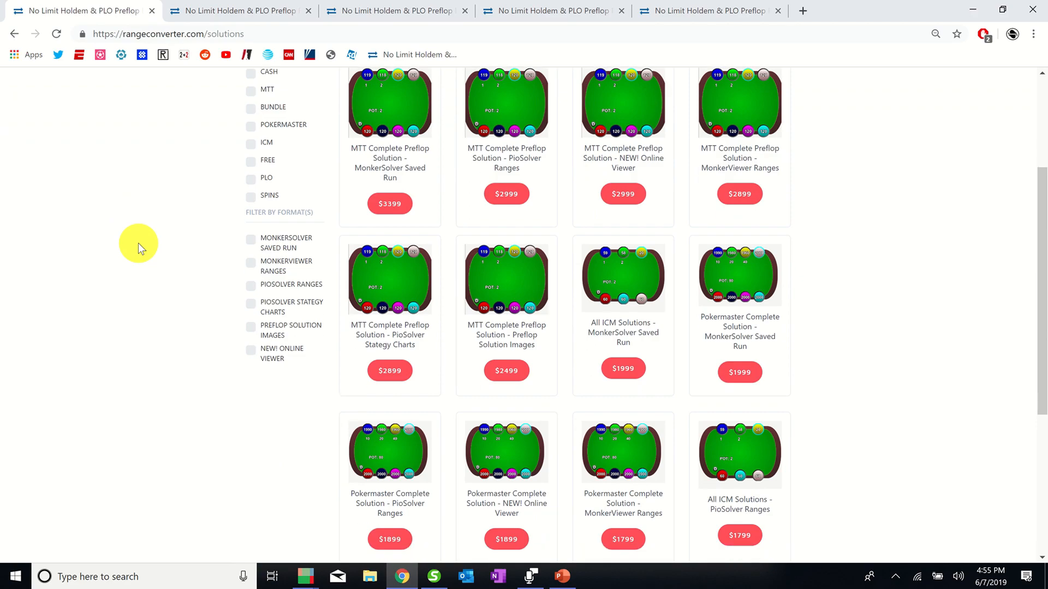
scroll("down", 3)
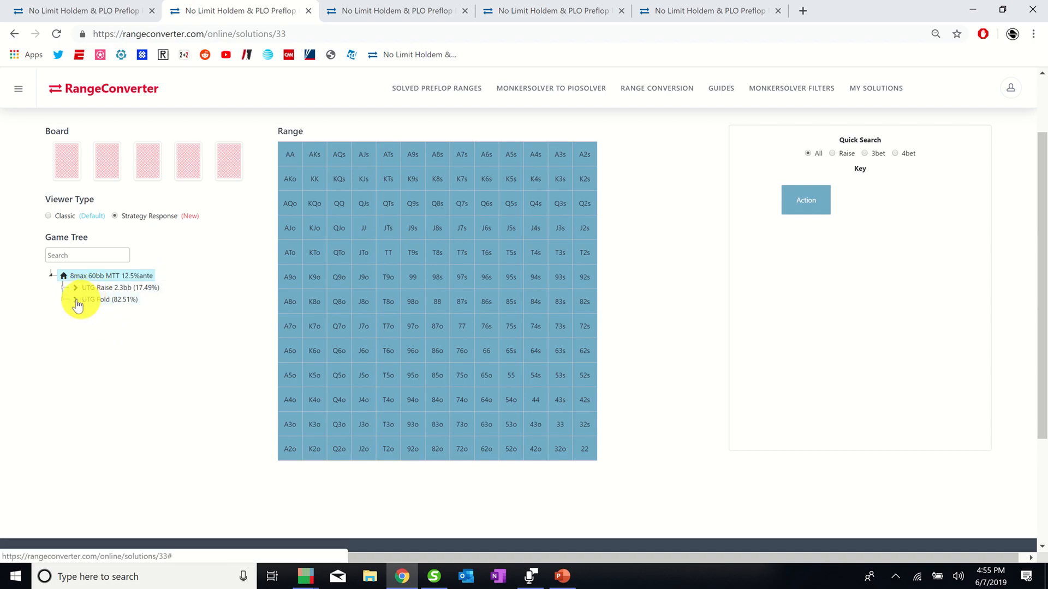
left_click(76, 299)
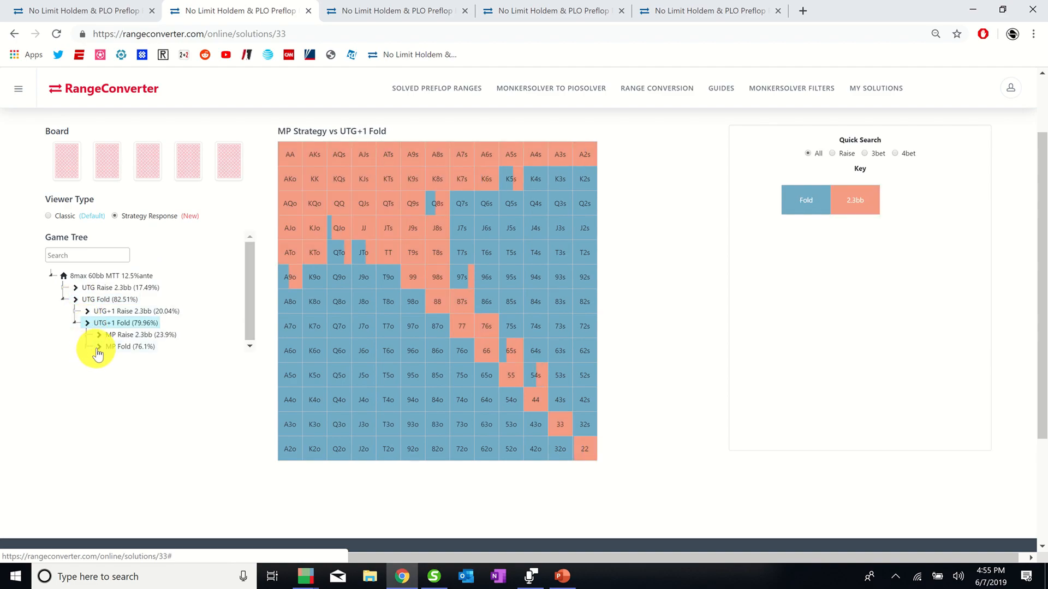
left_click(123, 346)
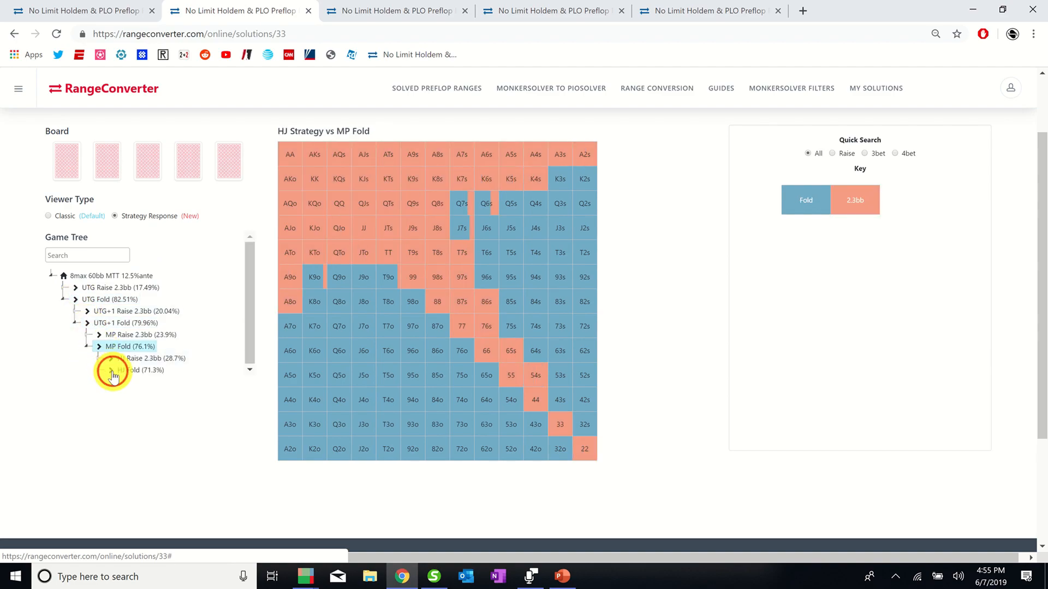
left_click(112, 371)
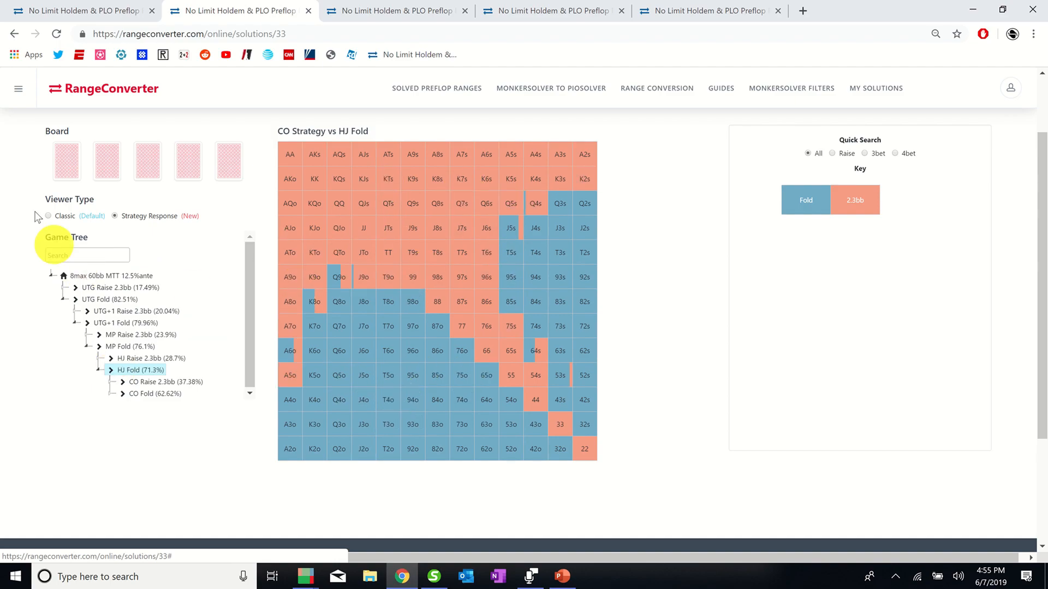
Show the CO 2.3bb raise range in Classic view and bring up Range Weights copy options.
left_click(48, 215)
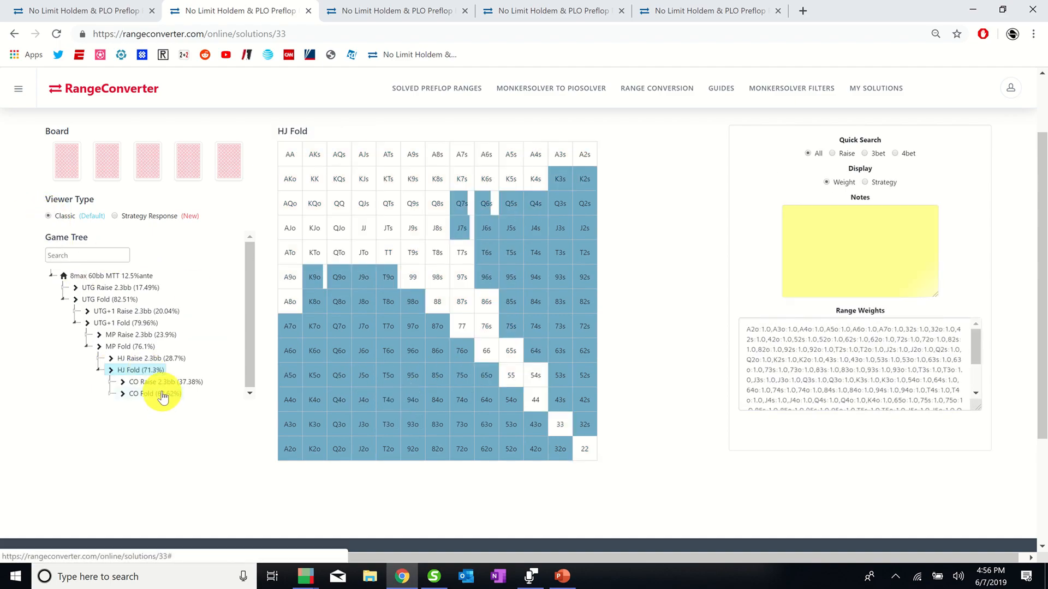
left_click(159, 382)
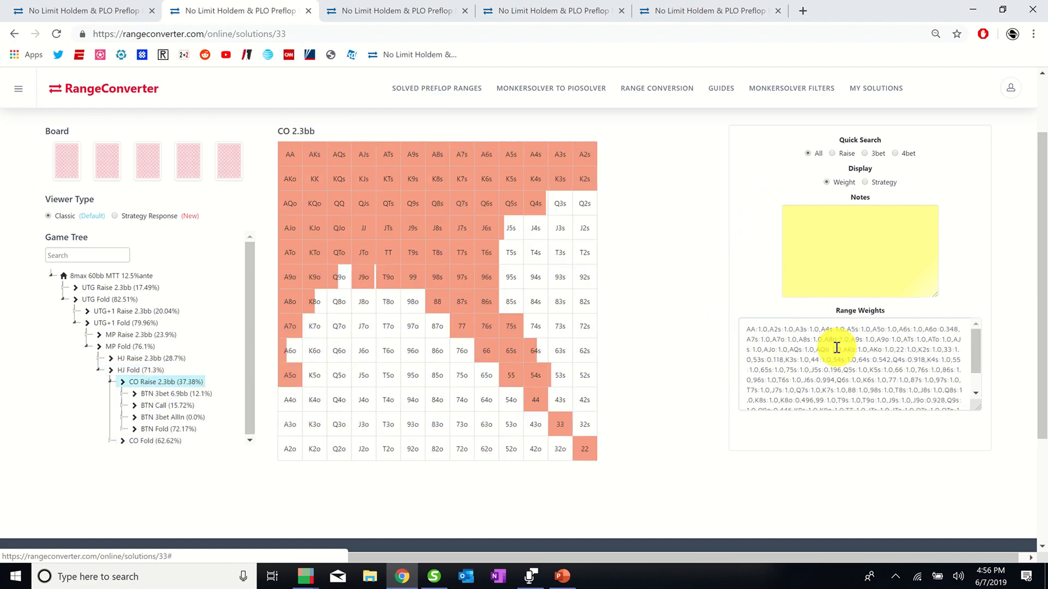
right_click(836, 347)
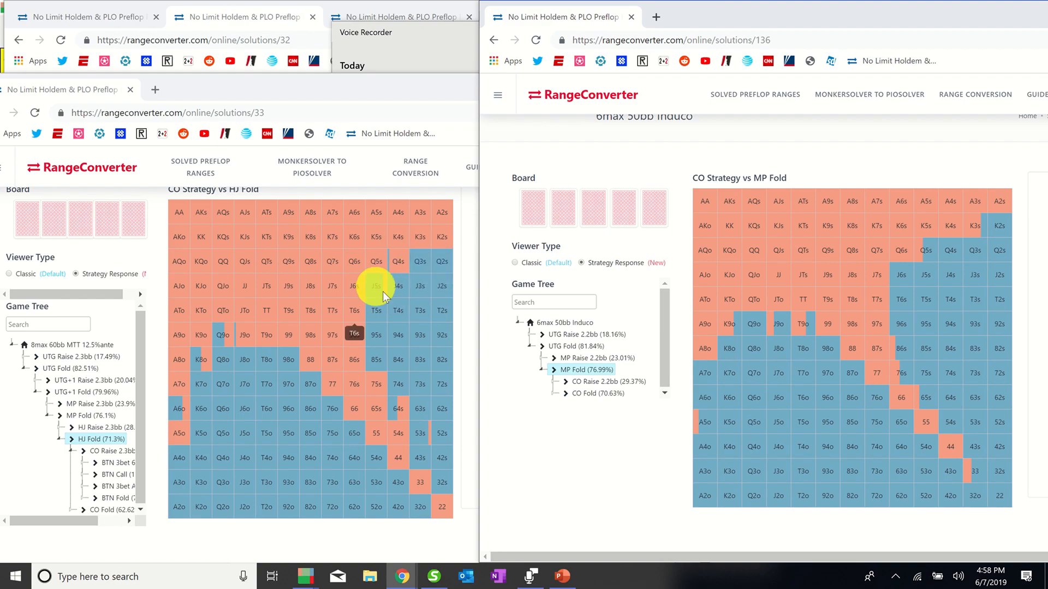
mouse_move(354, 340)
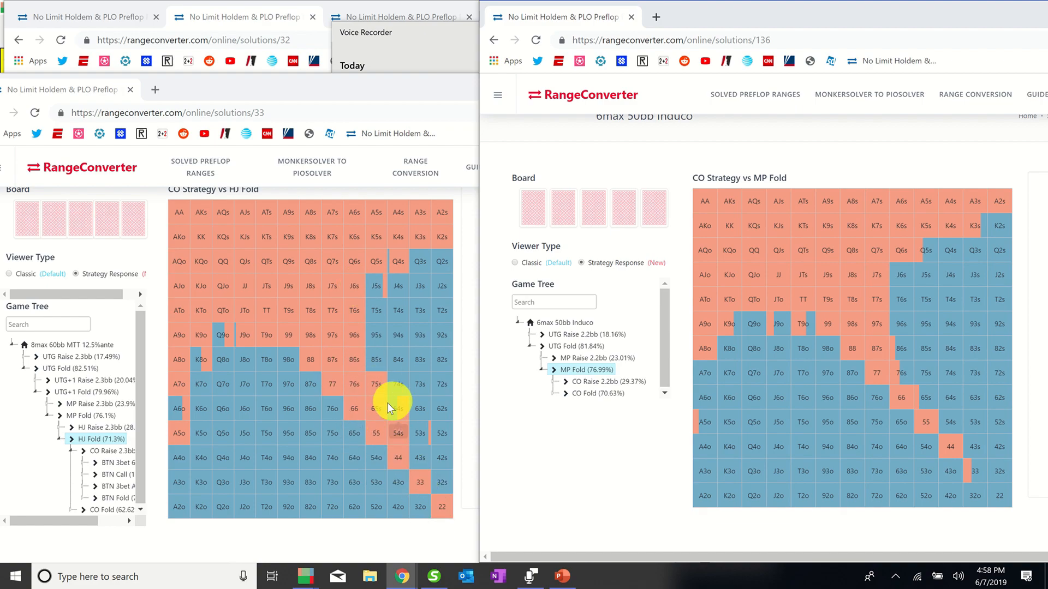
mouse_move(192, 372)
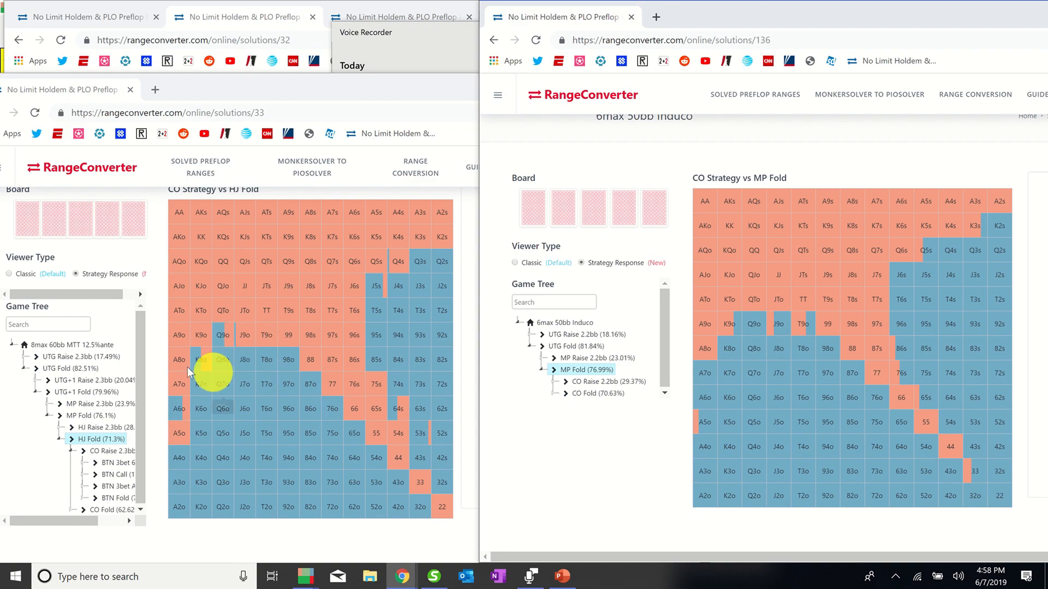
mouse_move(179, 421)
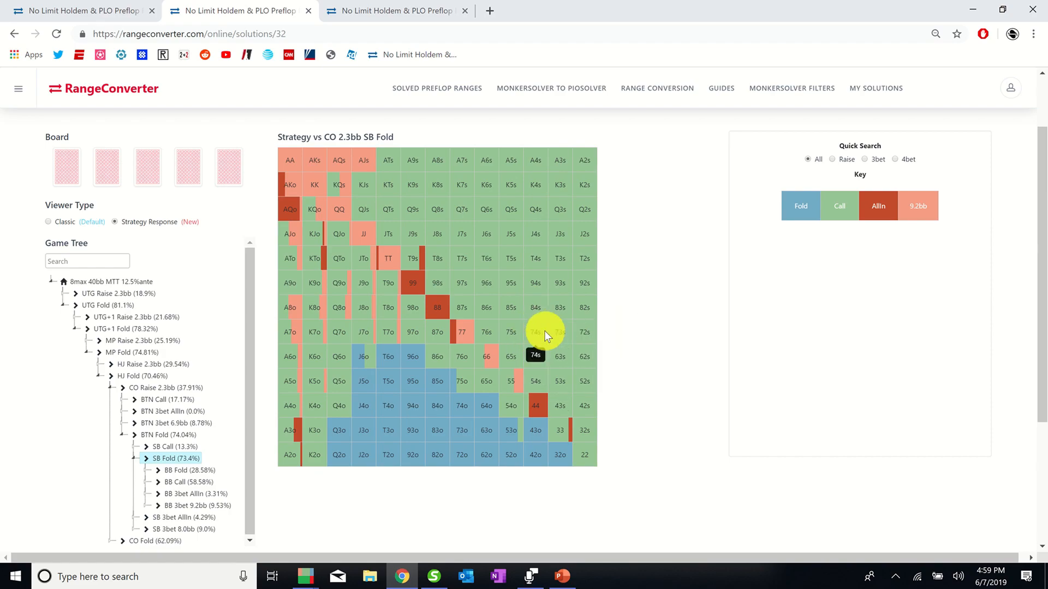
mouse_move(412, 253)
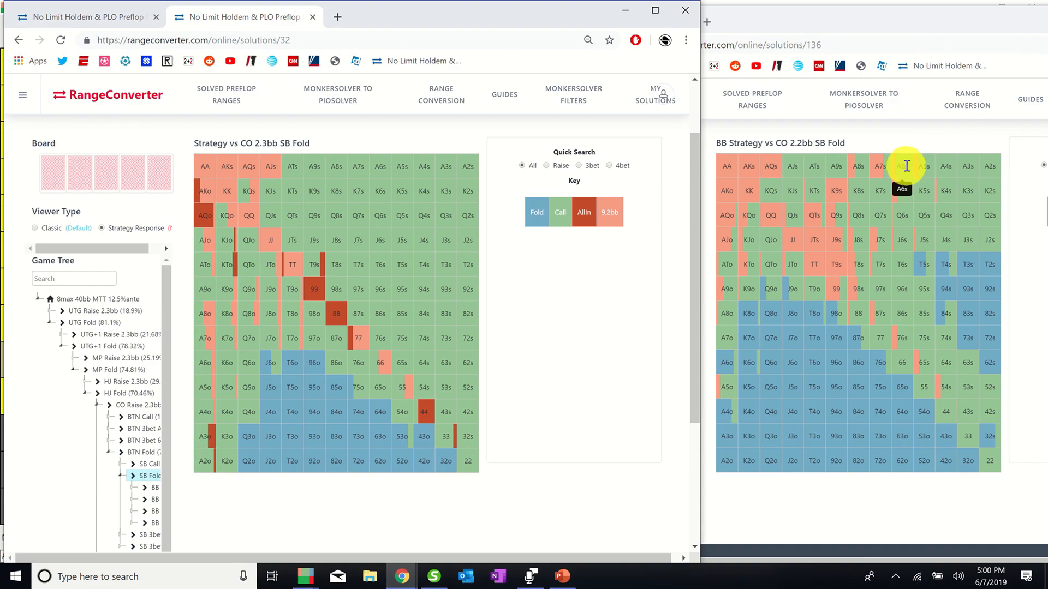
mouse_move(837, 302)
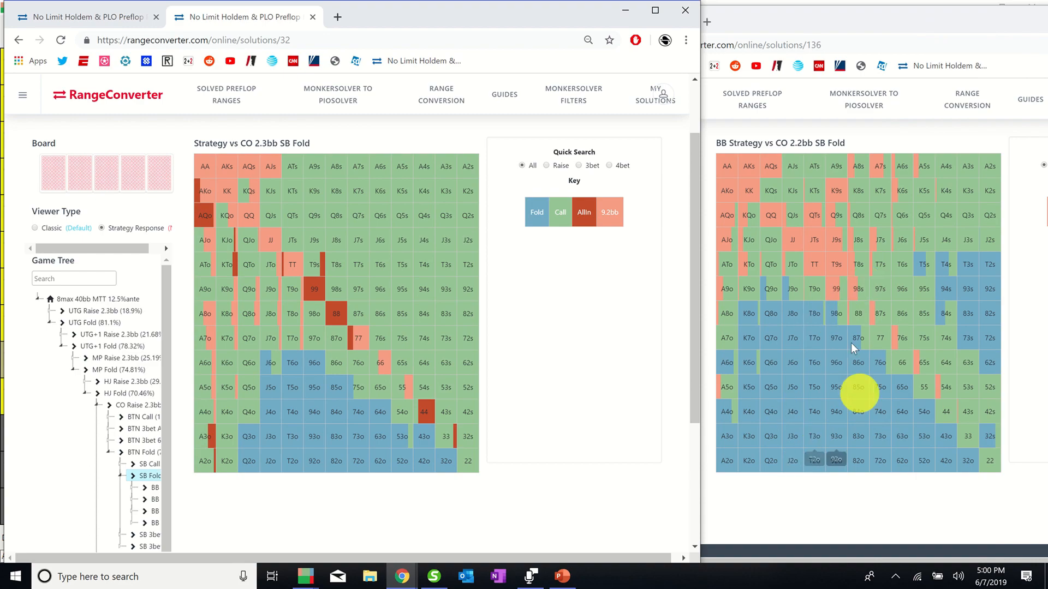
mouse_move(975, 274)
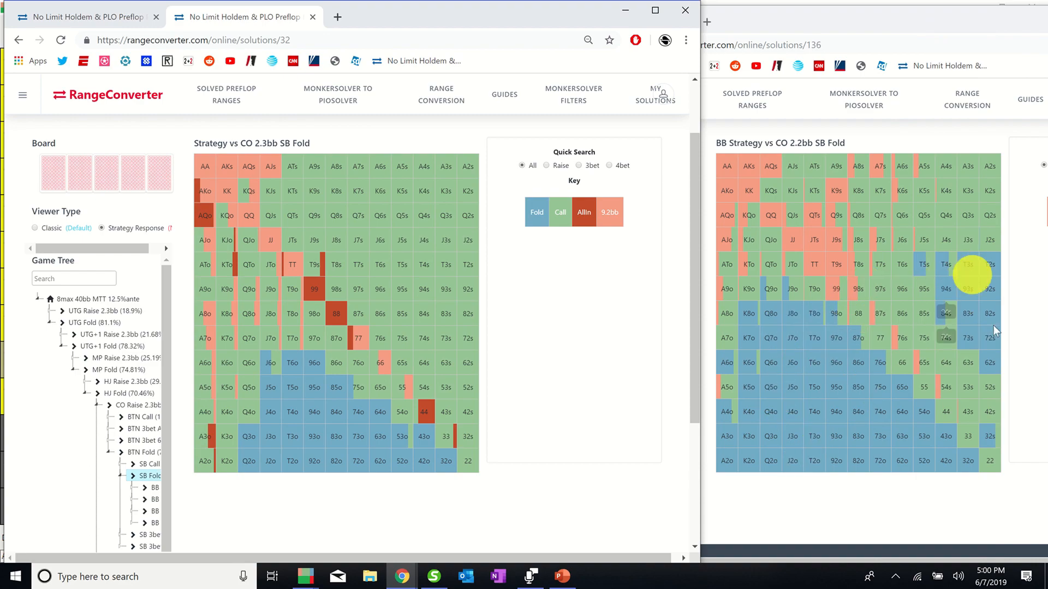
mouse_move(724, 366)
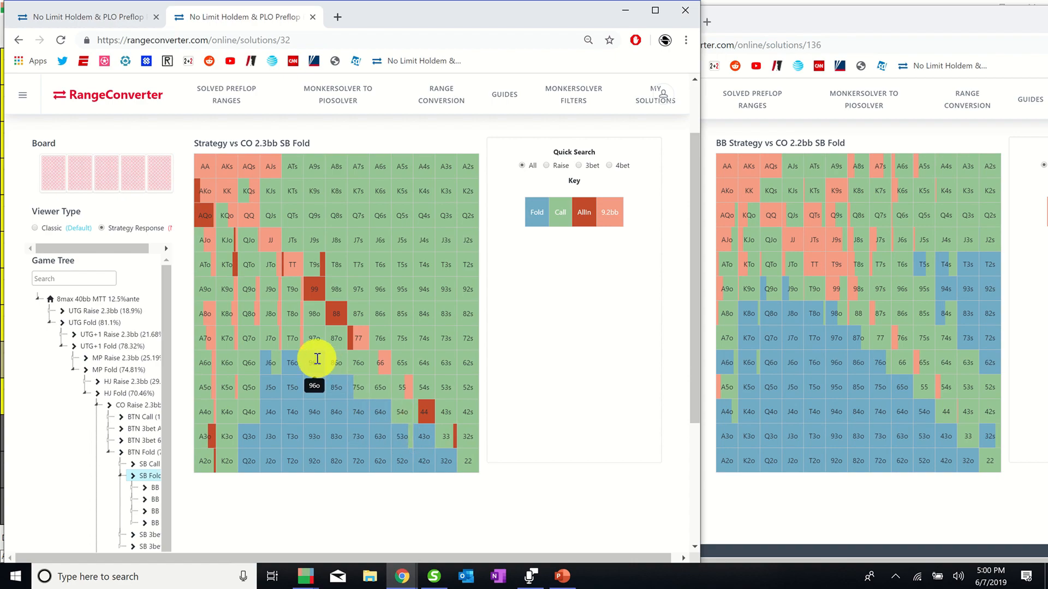
mouse_move(292, 275)
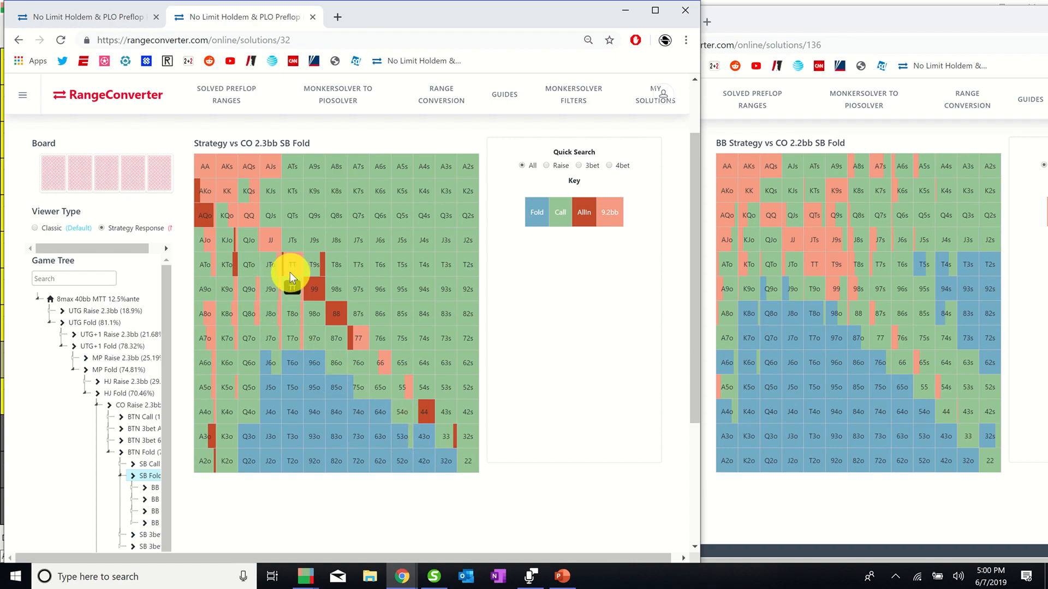
mouse_move(319, 363)
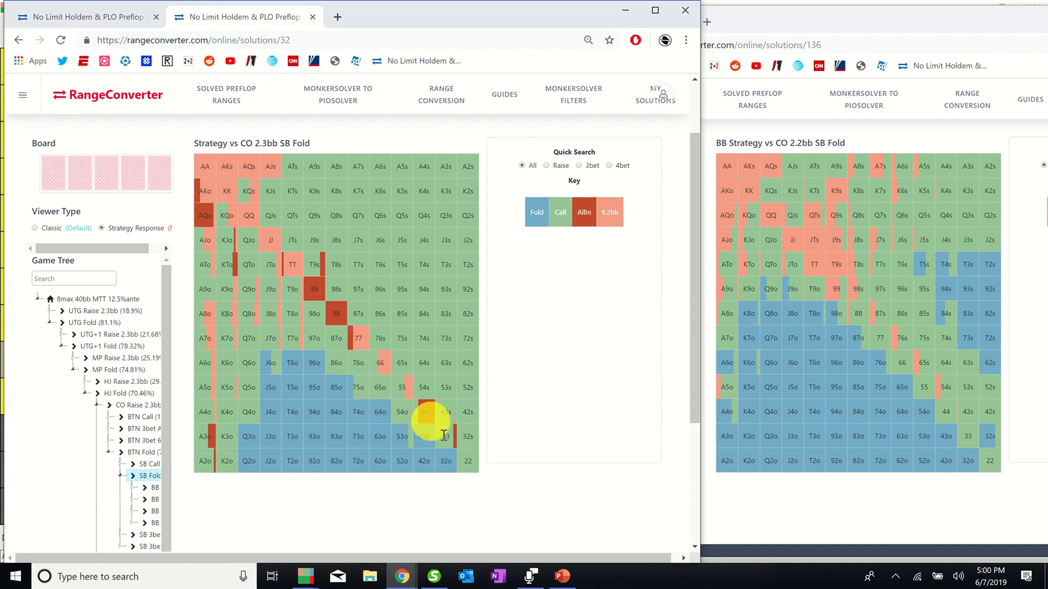
mouse_move(223, 318)
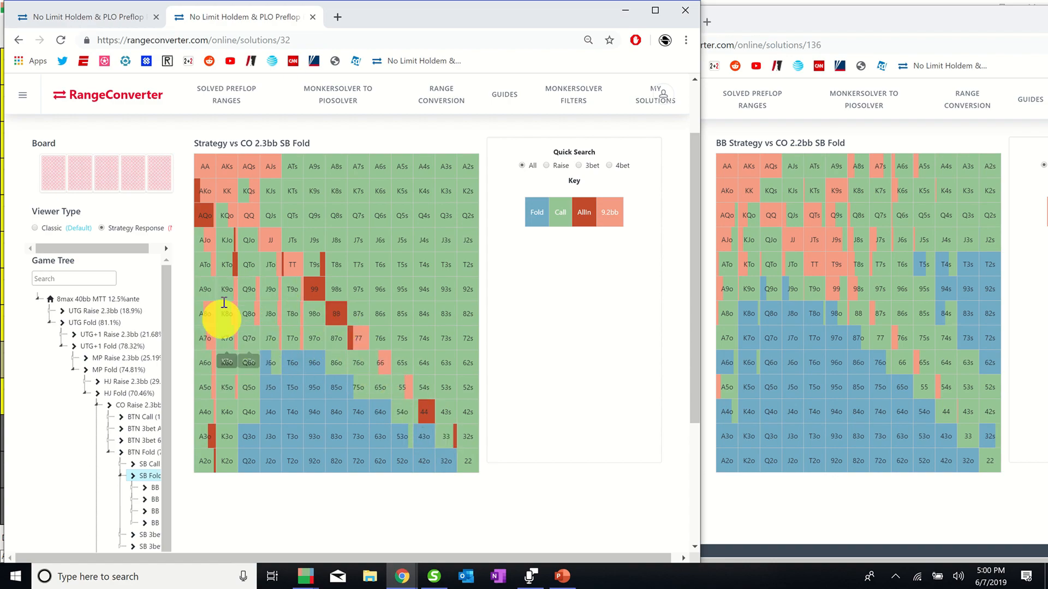
mouse_move(314, 347)
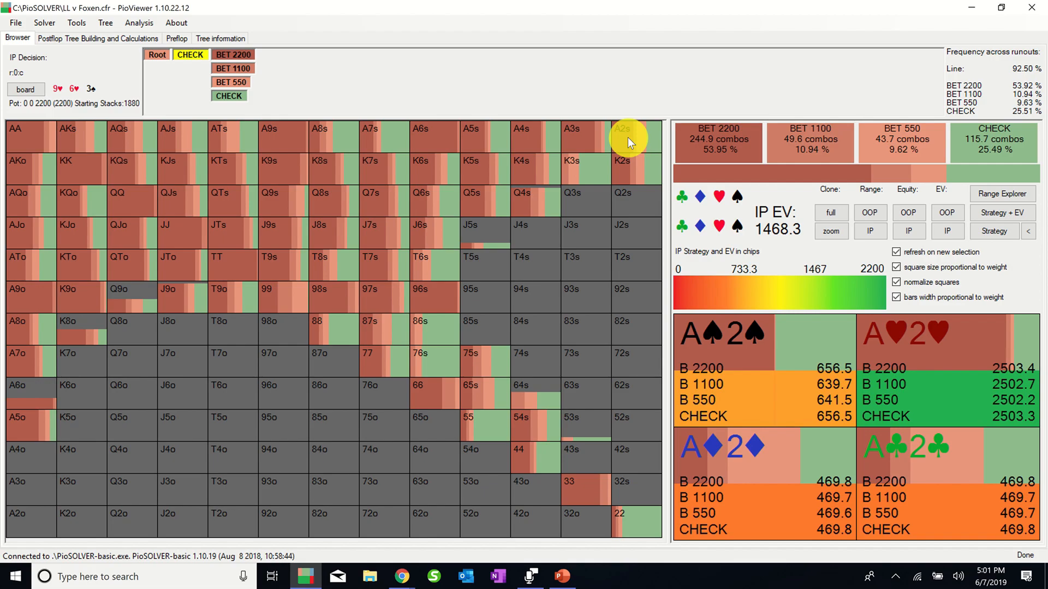
mouse_move(718, 158)
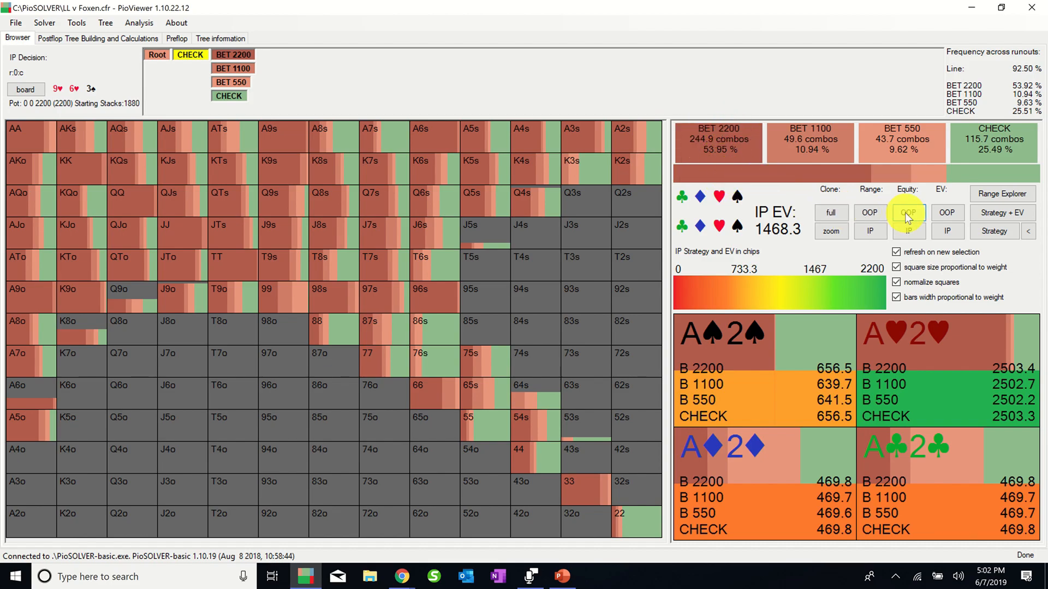
Show the out-of-position player's equity on the 9♥6♥3♠ flop.
left_click(947, 231)
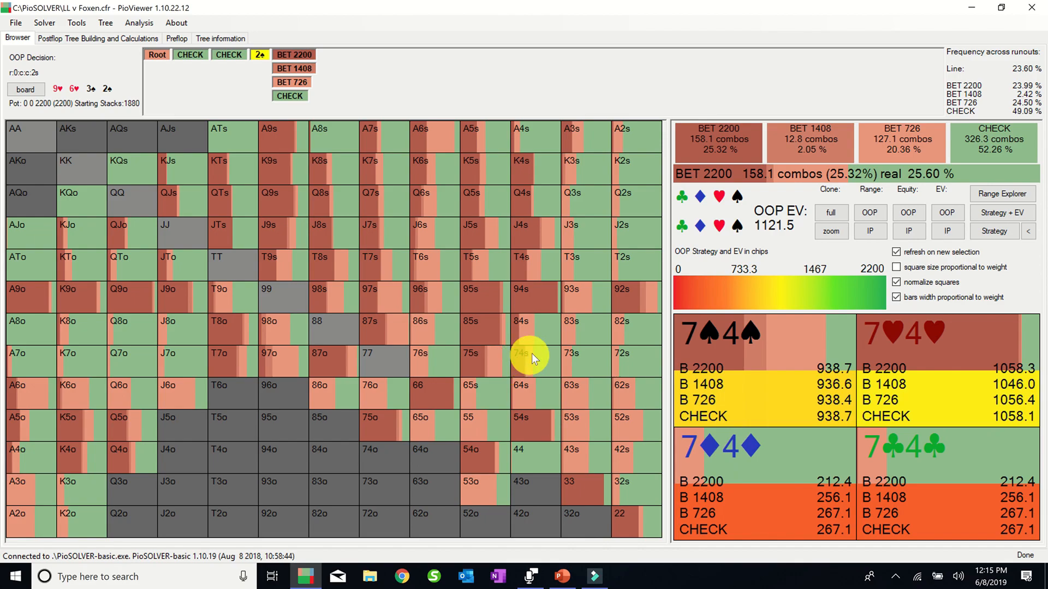
mouse_move(541, 371)
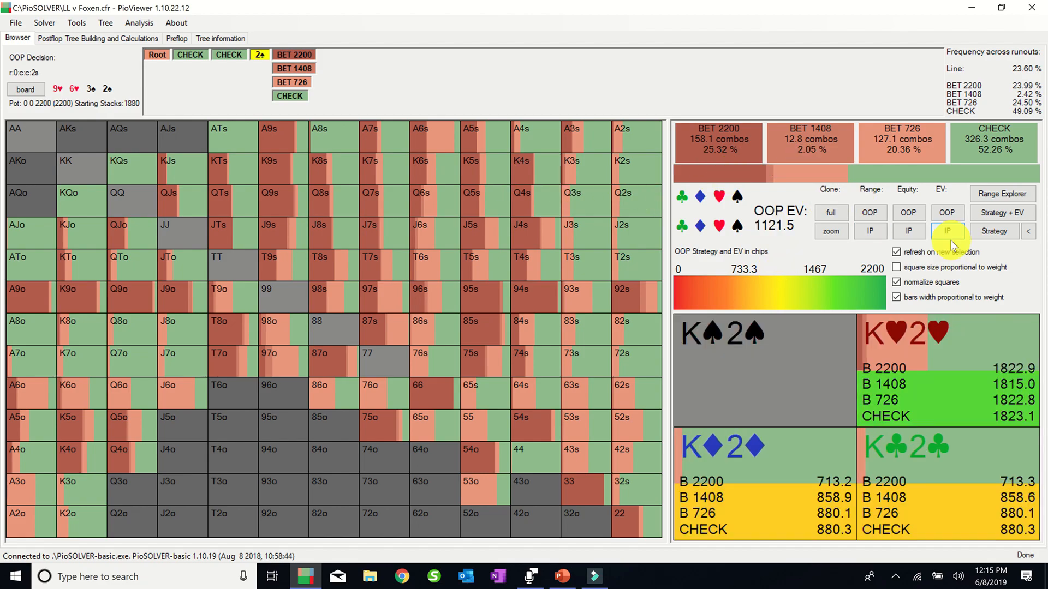
Show per-hand EVs for the in-position player on the 2♠ turn.
left_click(1002, 194)
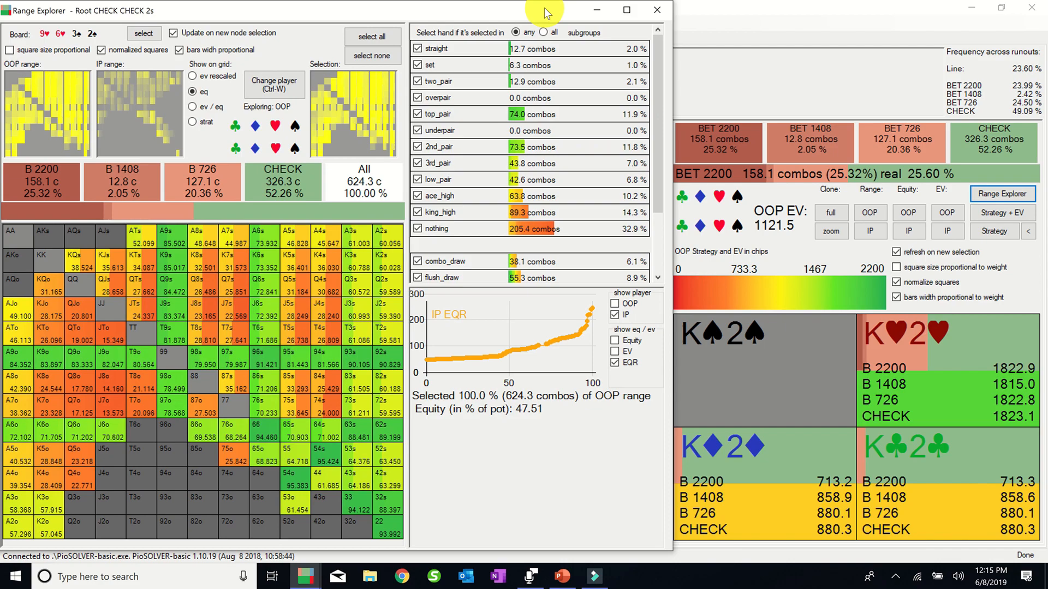
mouse_move(406, 240)
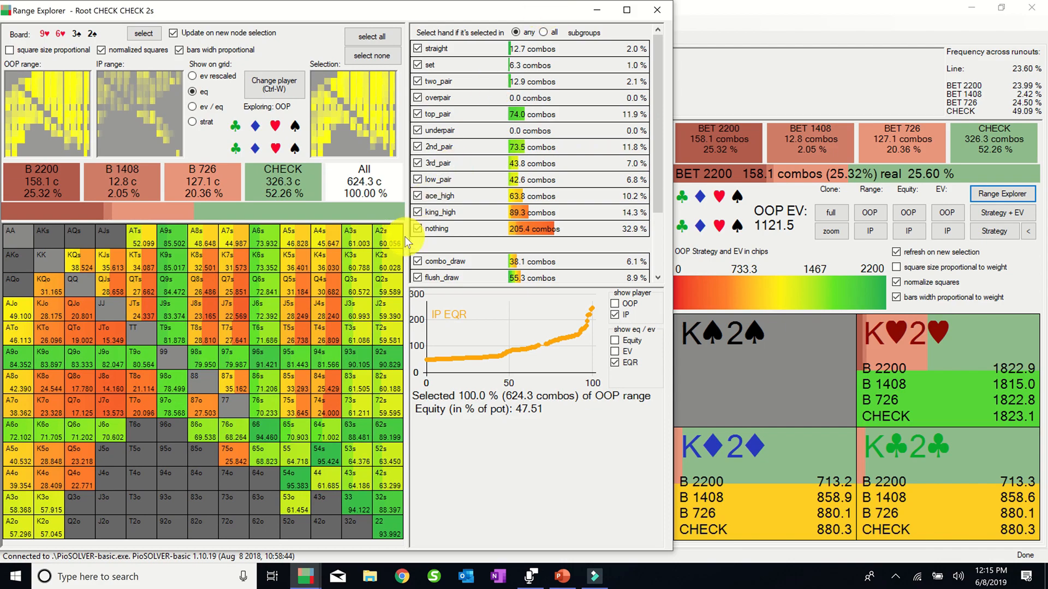
mouse_move(592, 171)
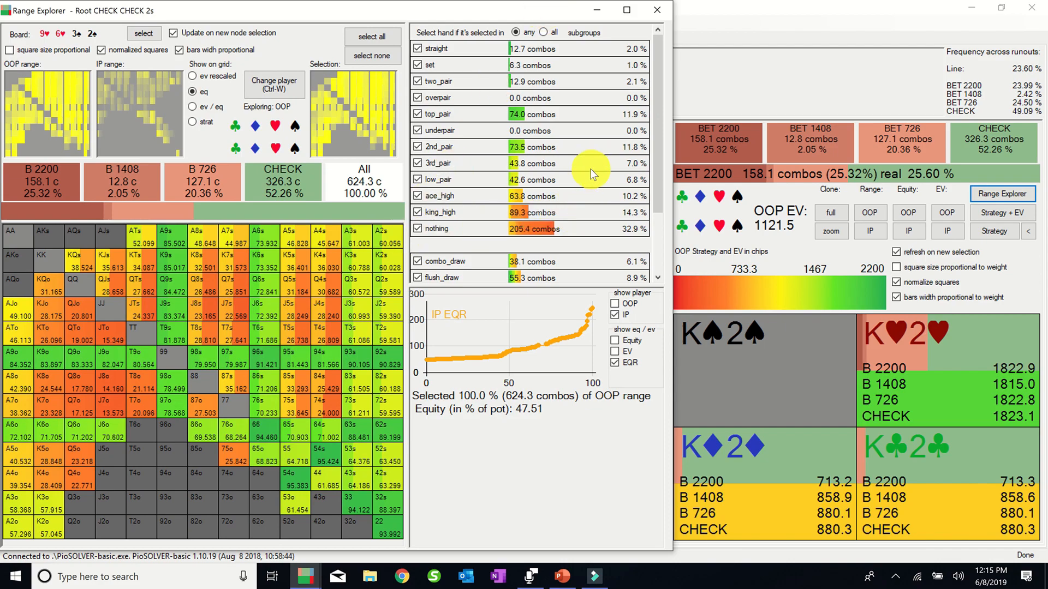
left_click(192, 121)
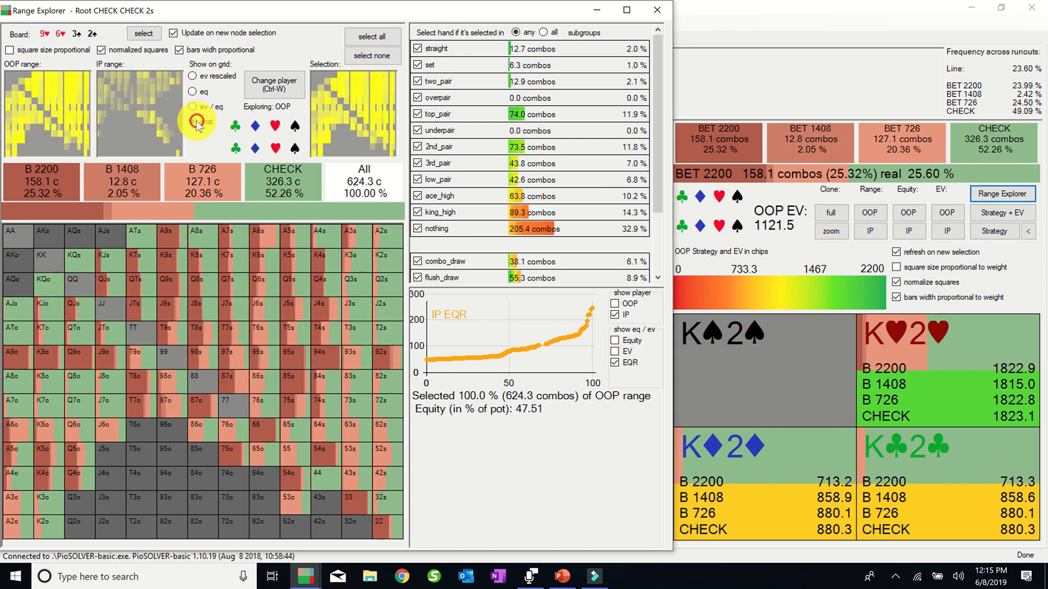
left_click(192, 122)
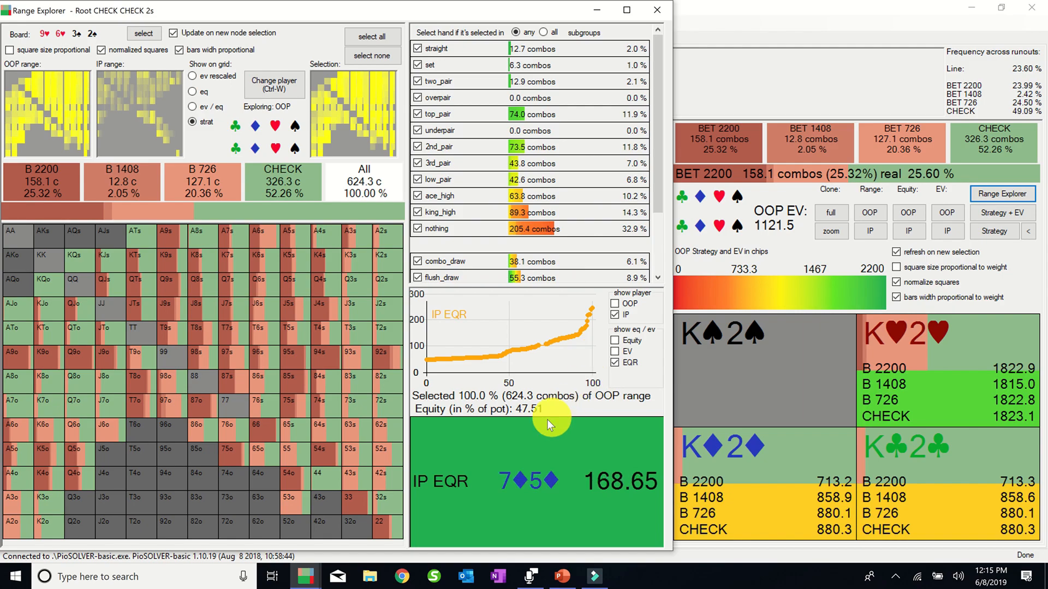
mouse_move(471, 345)
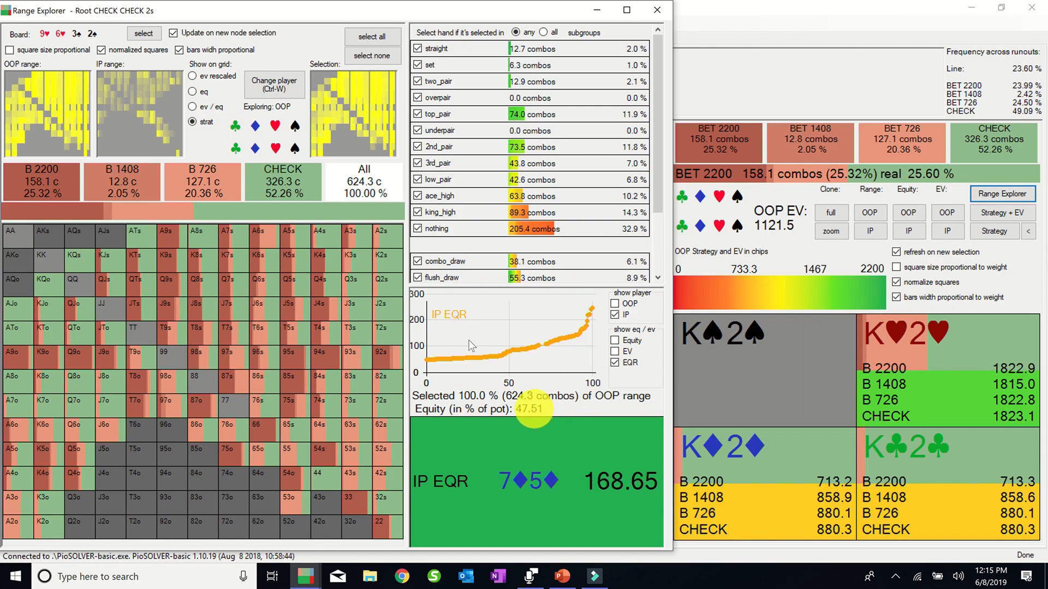
left_click(274, 85)
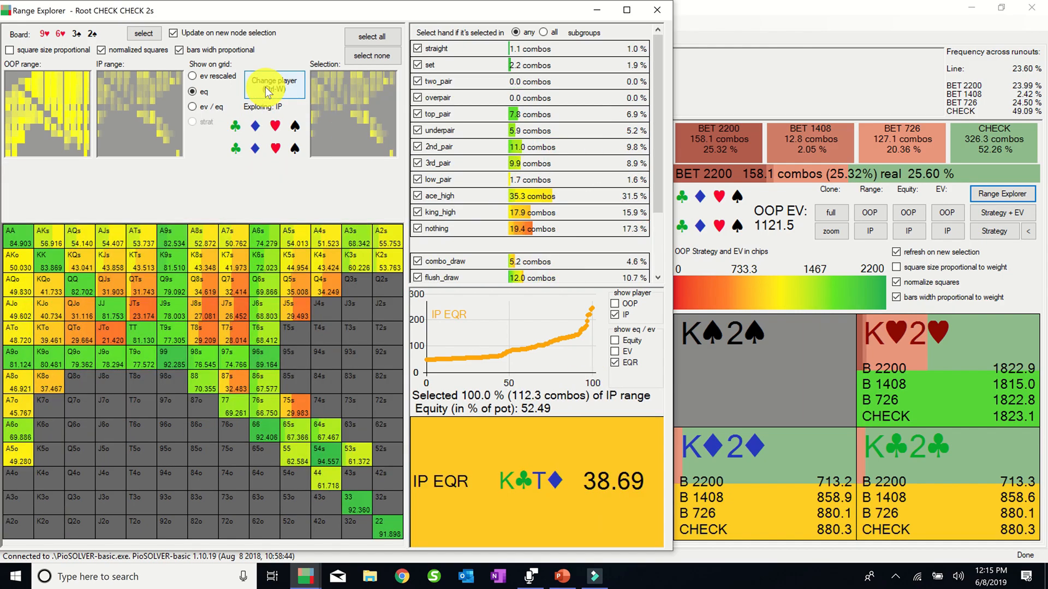
left_click(273, 85)
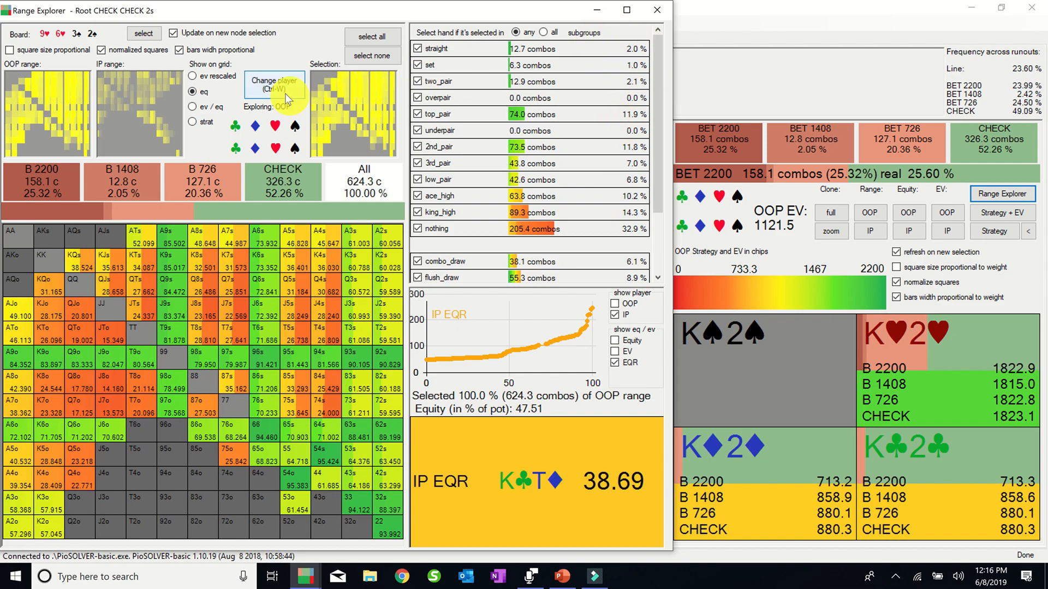
left_click(274, 85)
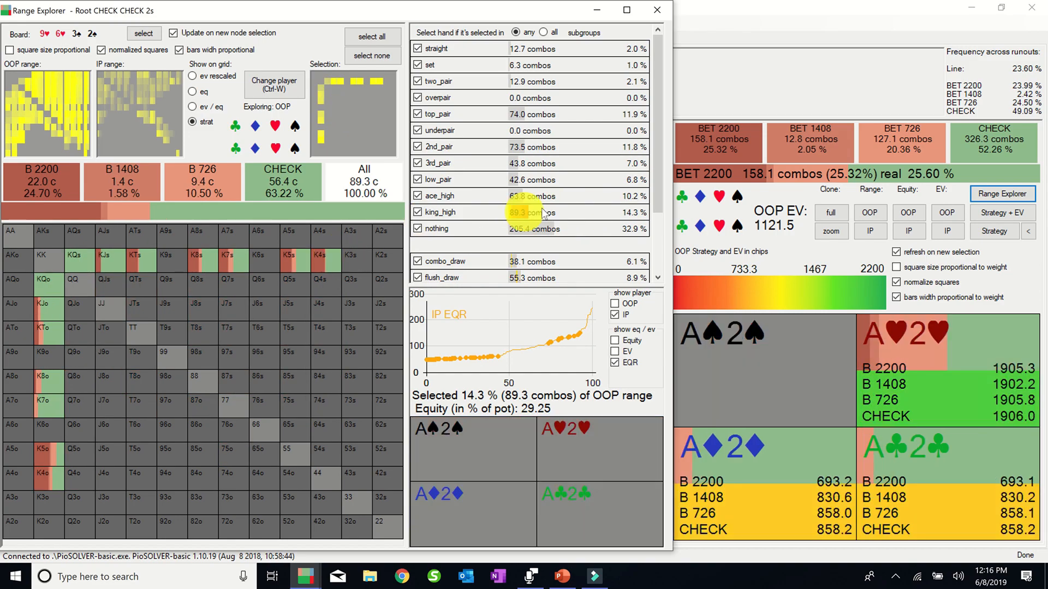
left_click(448, 180)
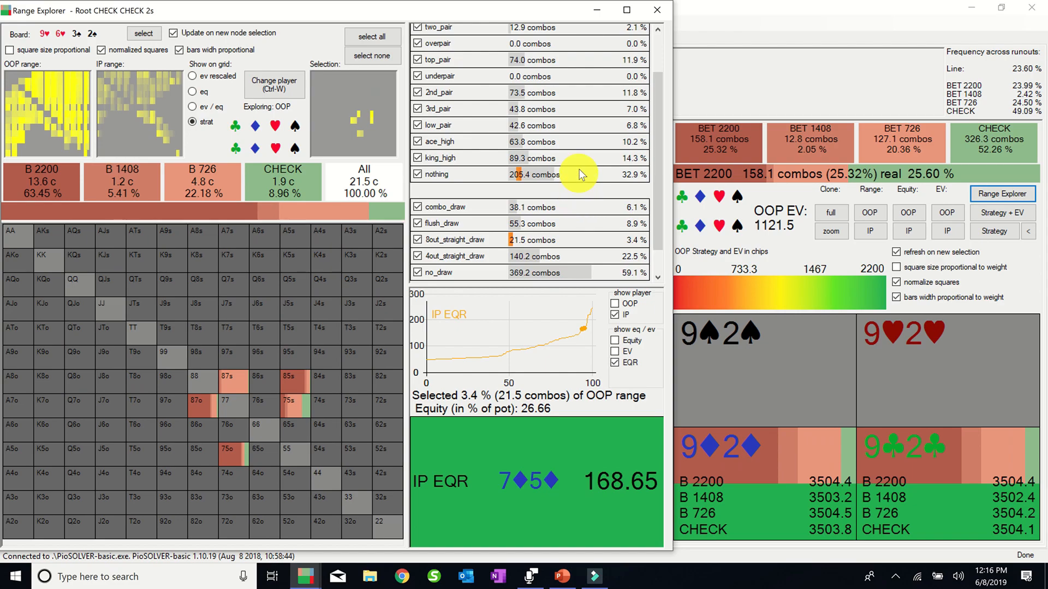
mouse_move(592, 144)
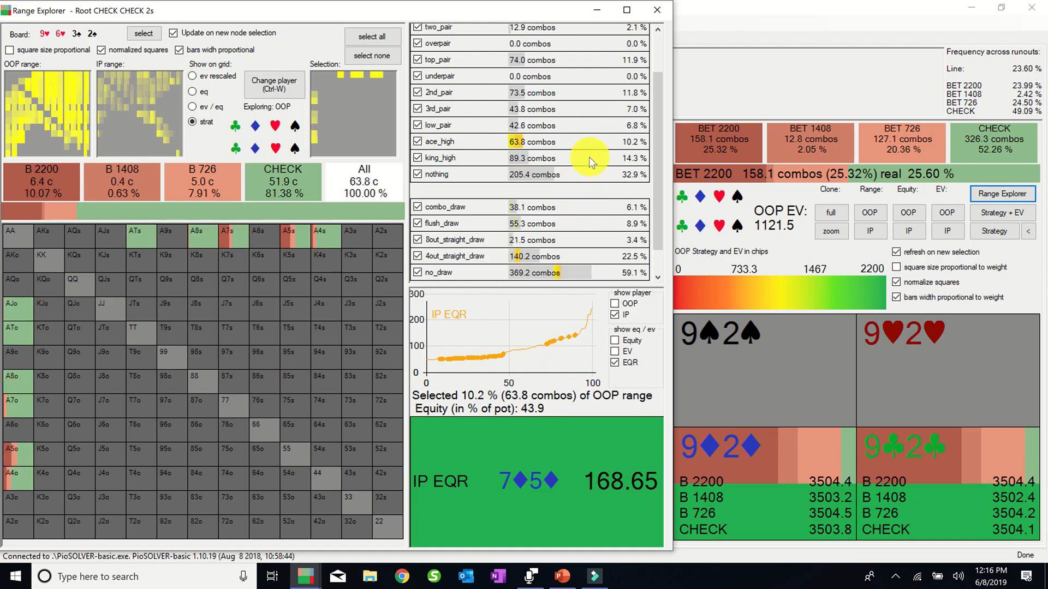
left_click(440, 158)
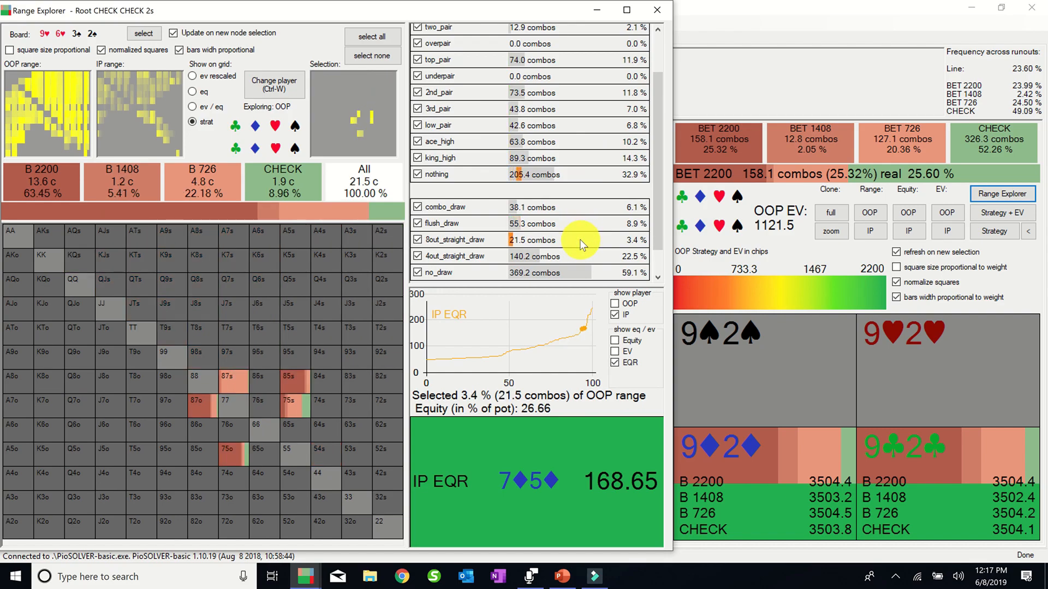
mouse_move(574, 251)
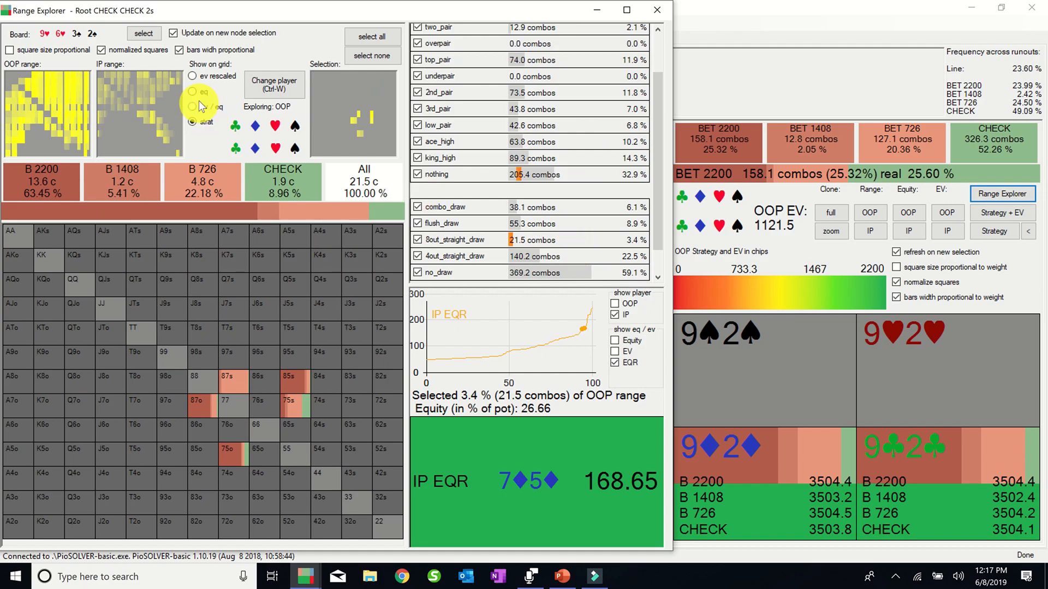
left_click(192, 91)
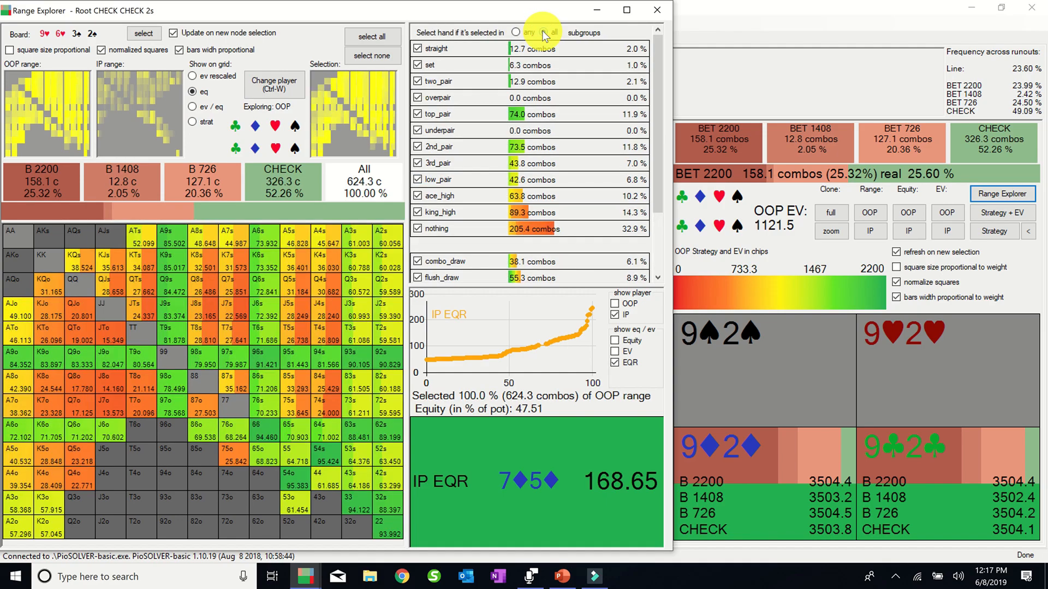
Require all chosen categories in the filter, switch player to IP, and return to the main browser.
left_click(548, 32)
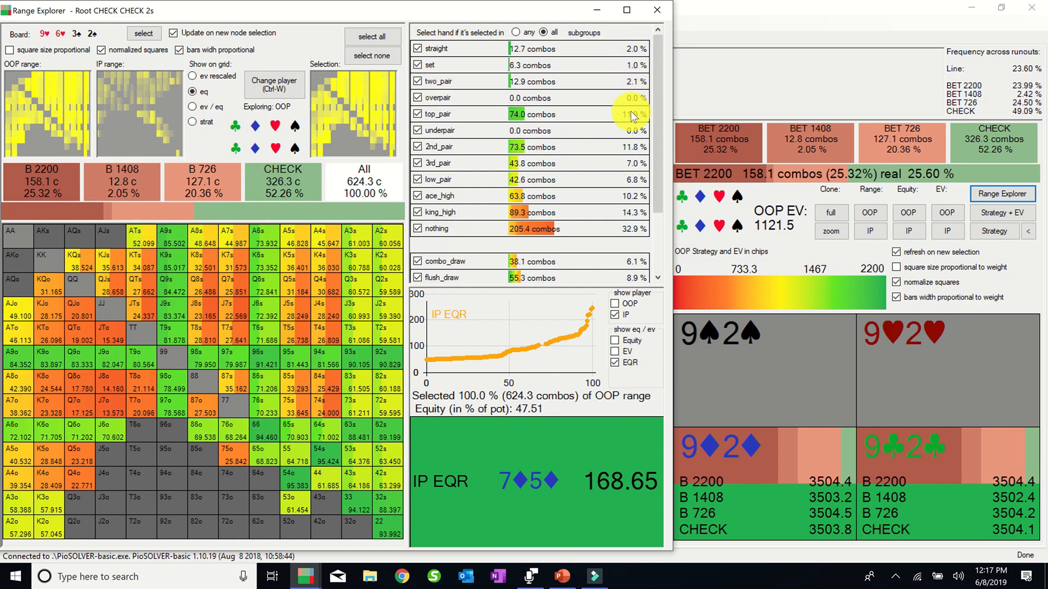
left_click(274, 84)
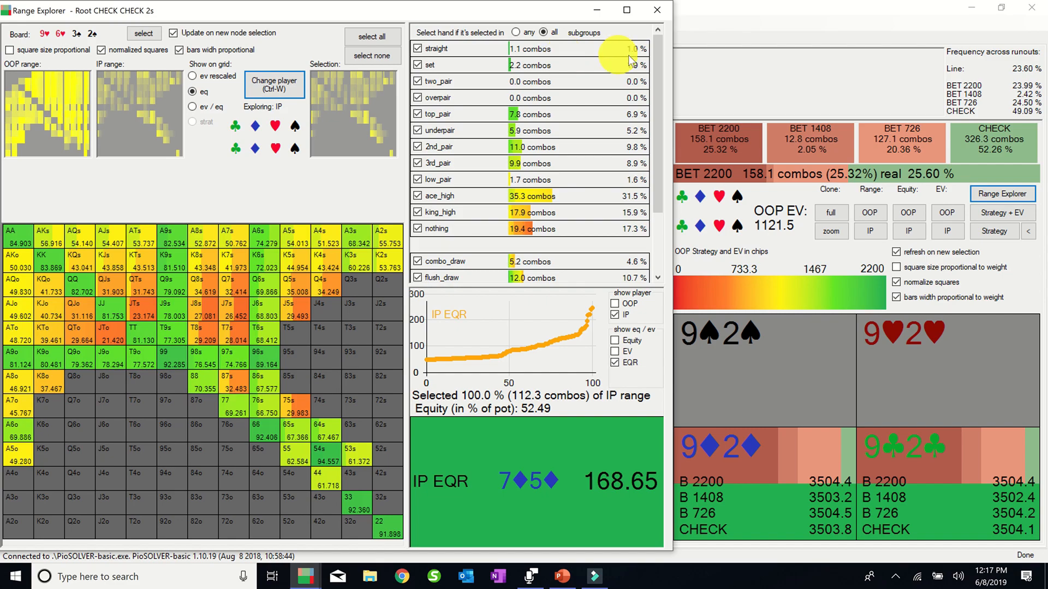
mouse_move(636, 114)
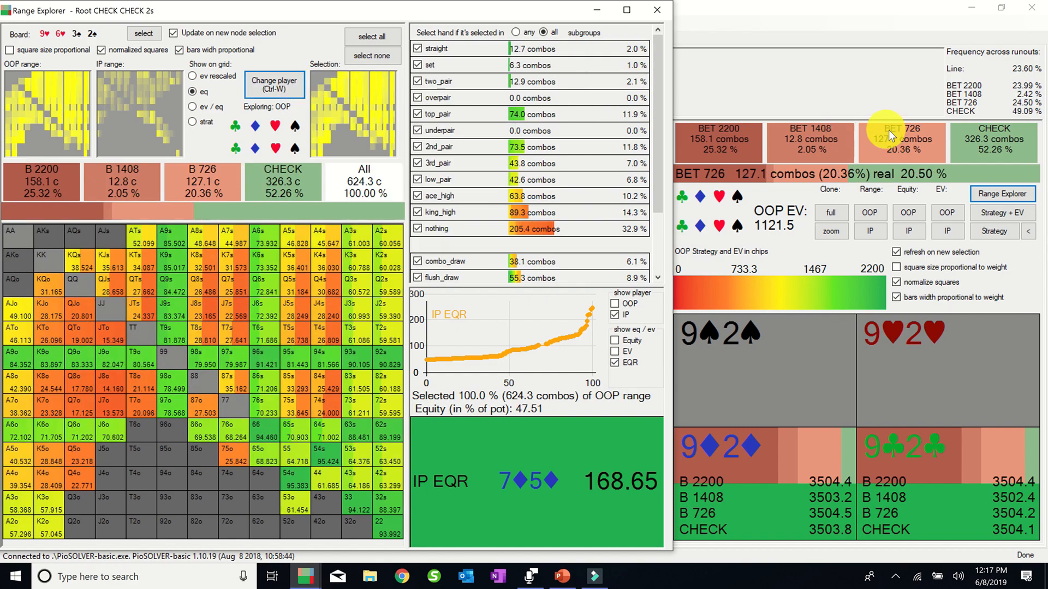
left_click(995, 139)
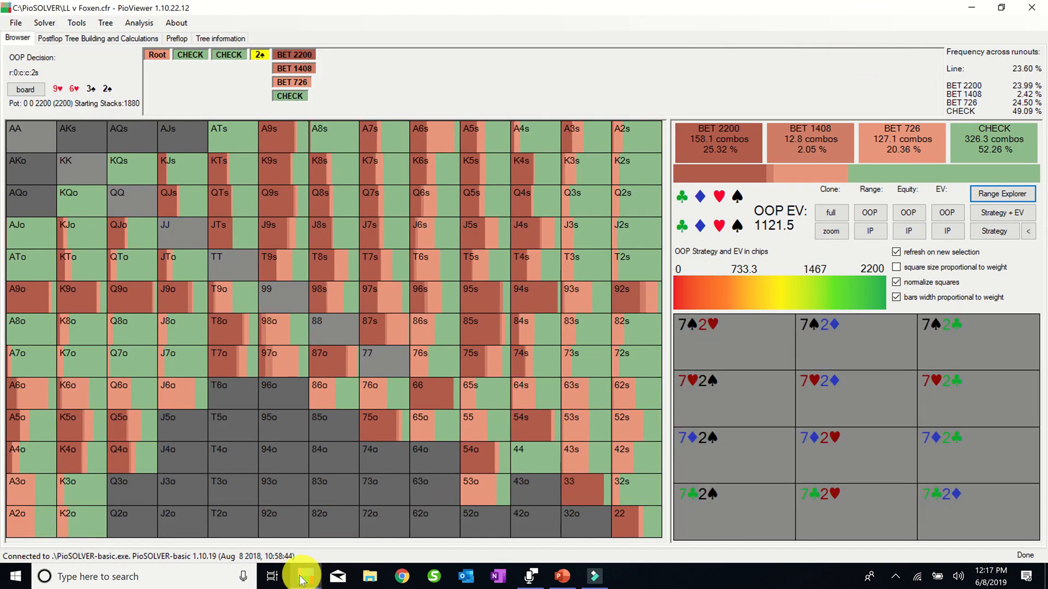
Restore the Range Explorer window from the PioViewer taskbar thumbnails.
left_click(1002, 194)
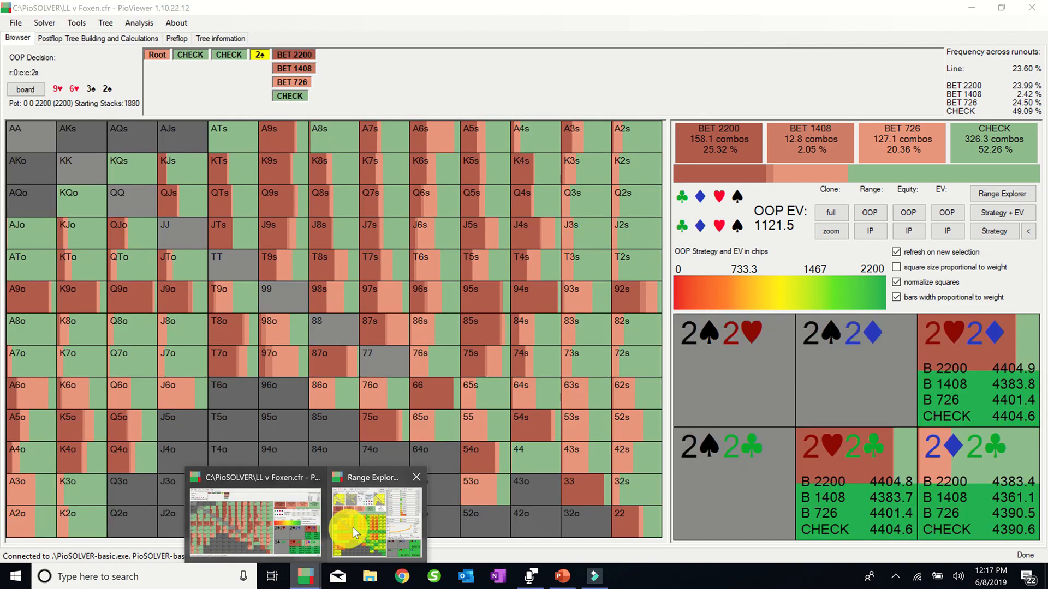
left_click(374, 521)
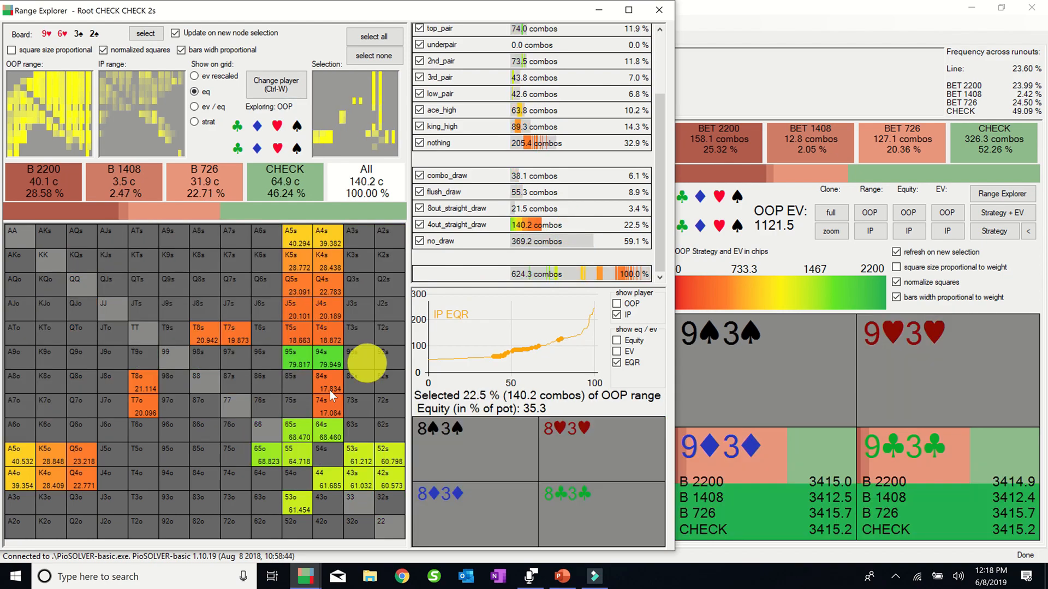
Inspect equities and EVs of the 53o, 54s, T5s, T8o, A4o and 75o combos.
left_click(298, 502)
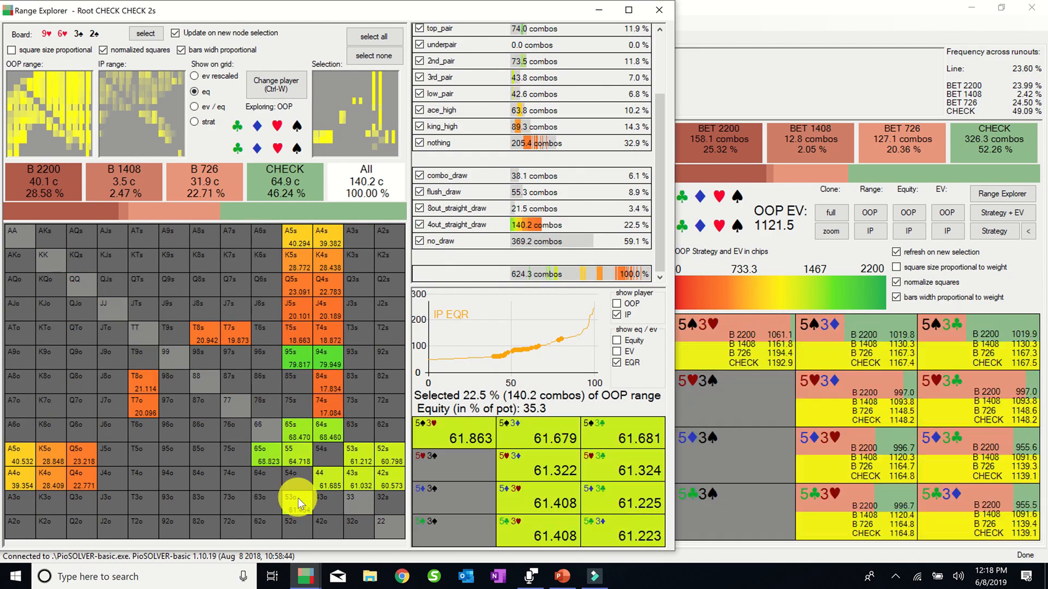
left_click(328, 430)
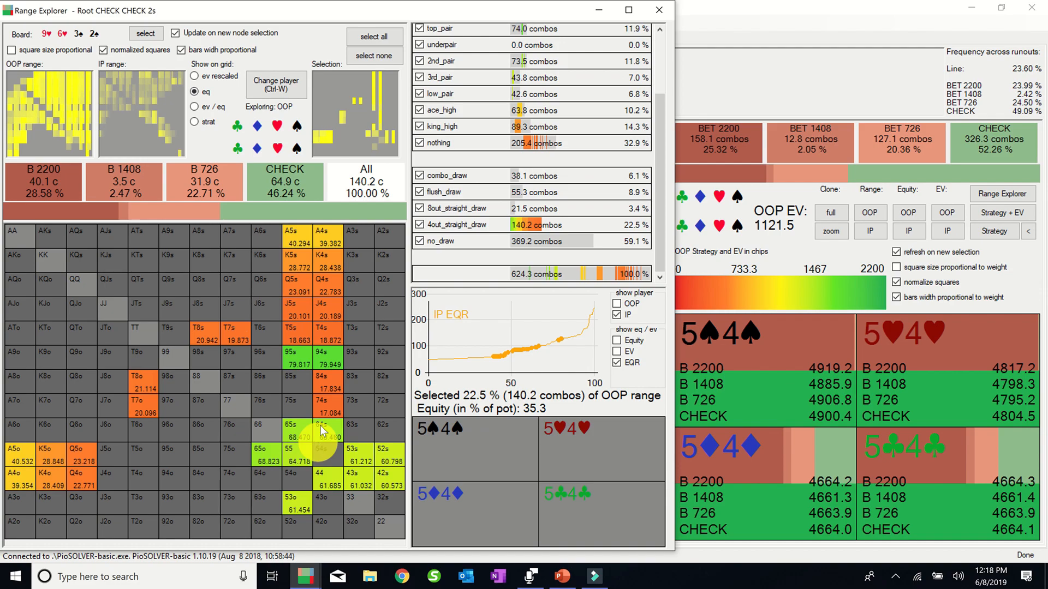
left_click(290, 332)
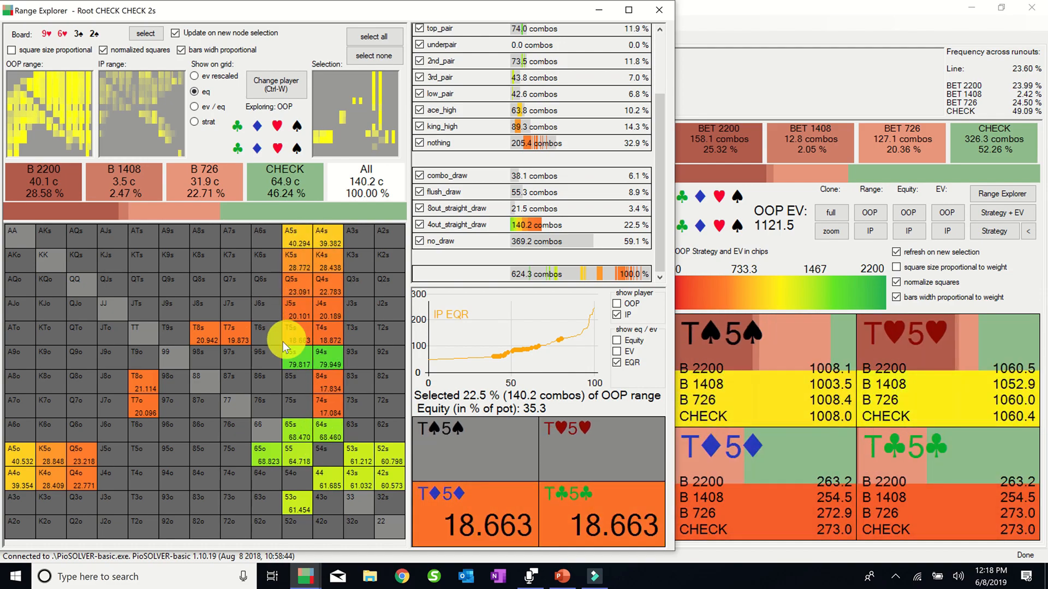
left_click(138, 380)
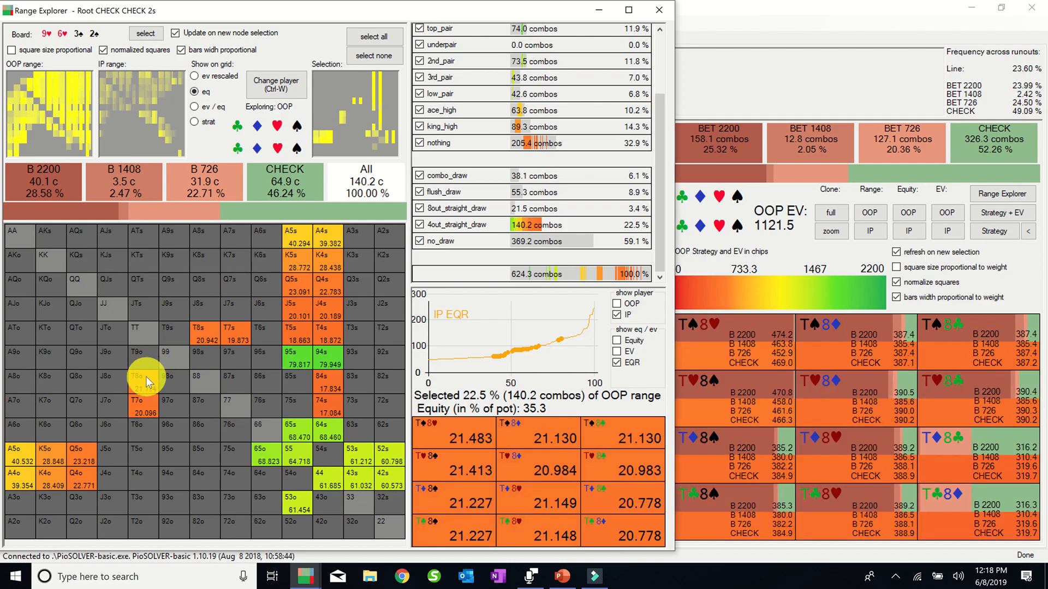
left_click(143, 402)
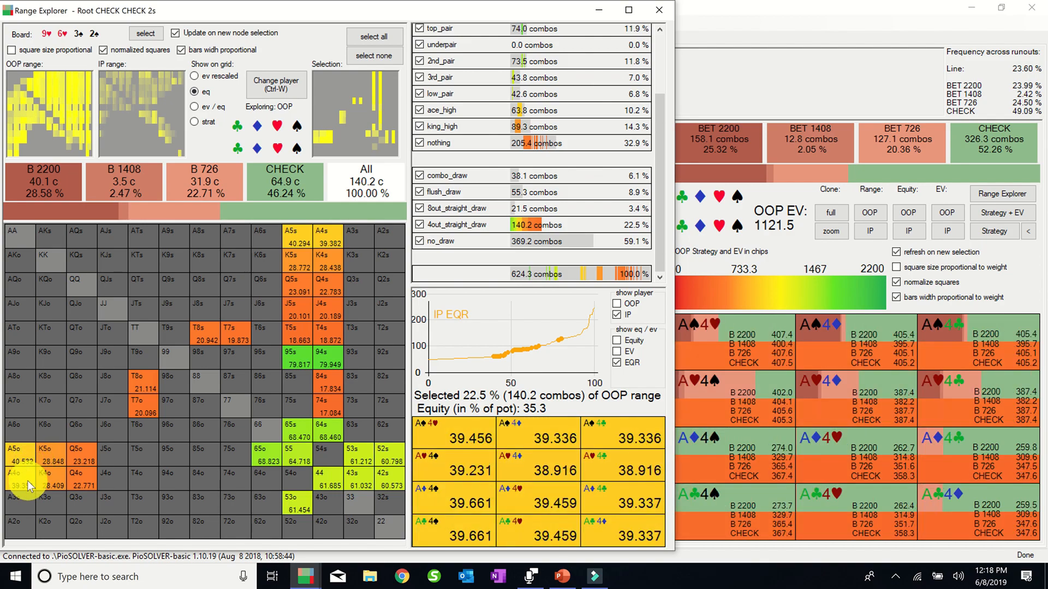
left_click(80, 453)
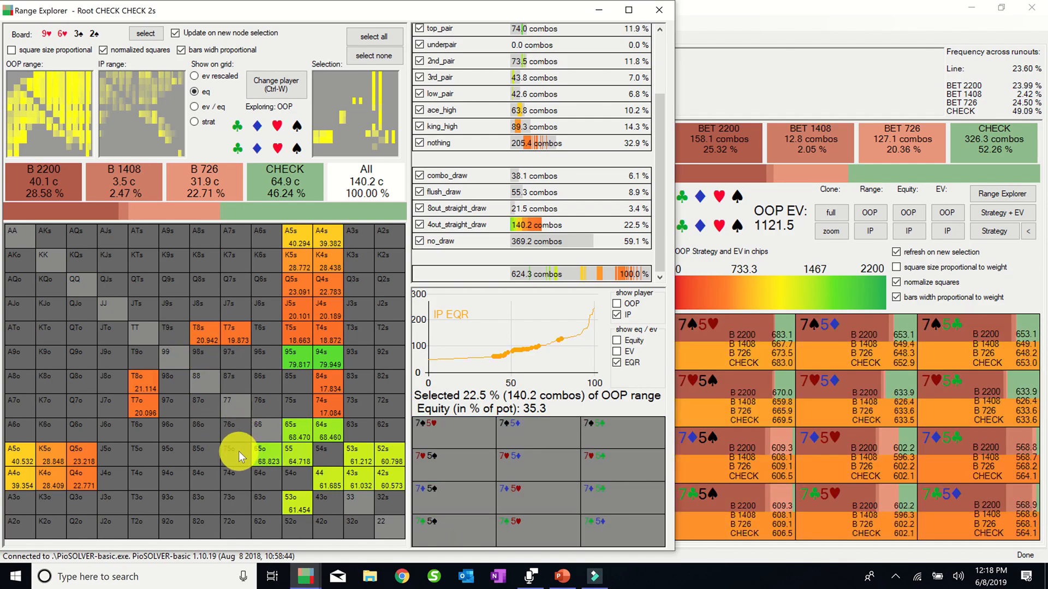
Inspect T8o, Q6s, A4o and 74s combos, then follow OOP's 1408 turn bet.
left_click(142, 382)
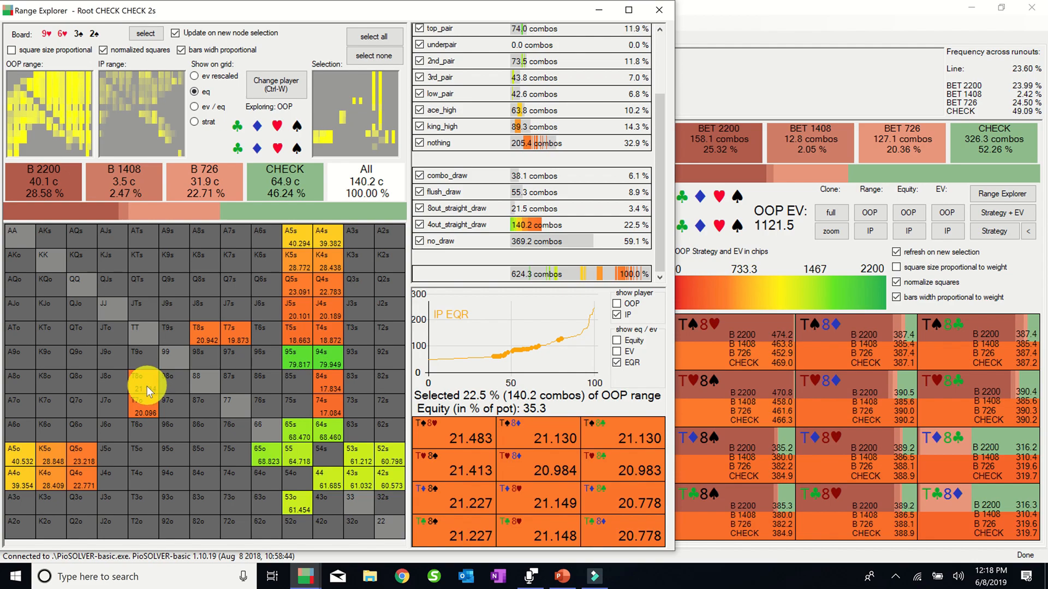
left_click(82, 455)
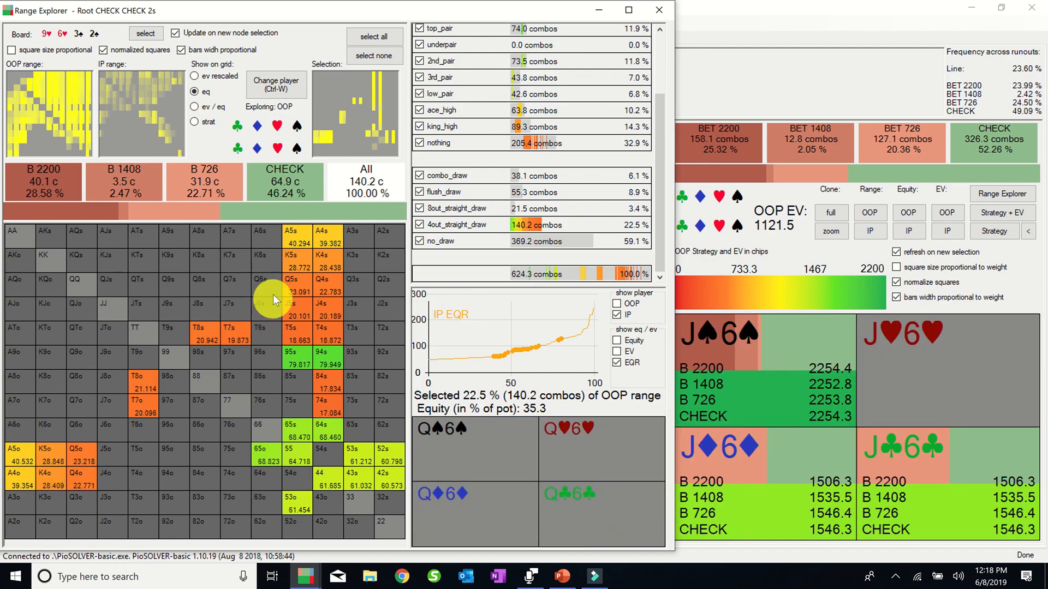
left_click(322, 261)
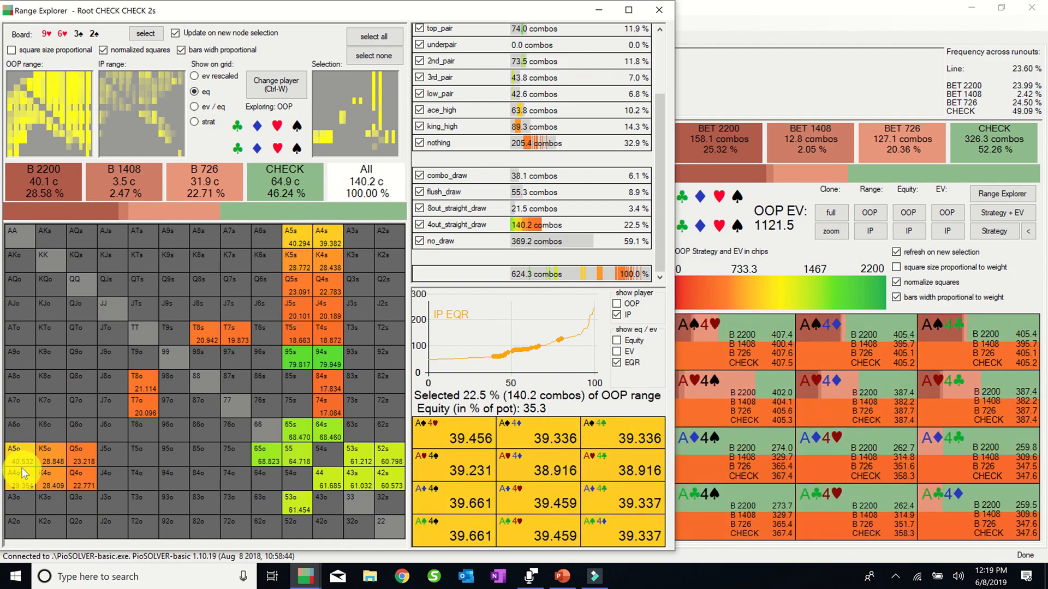
mouse_move(22, 482)
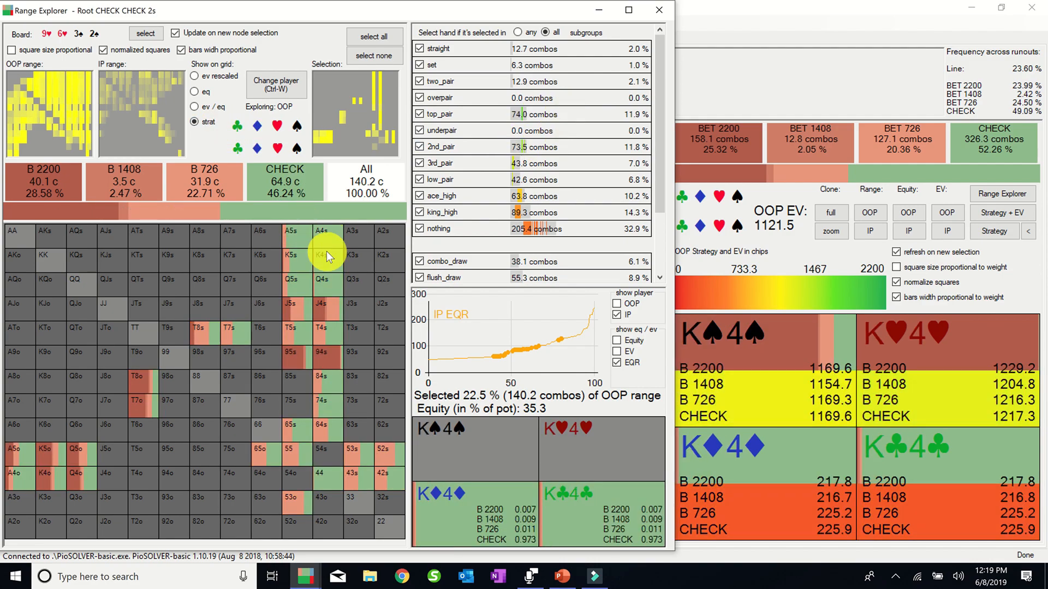
left_click(320, 400)
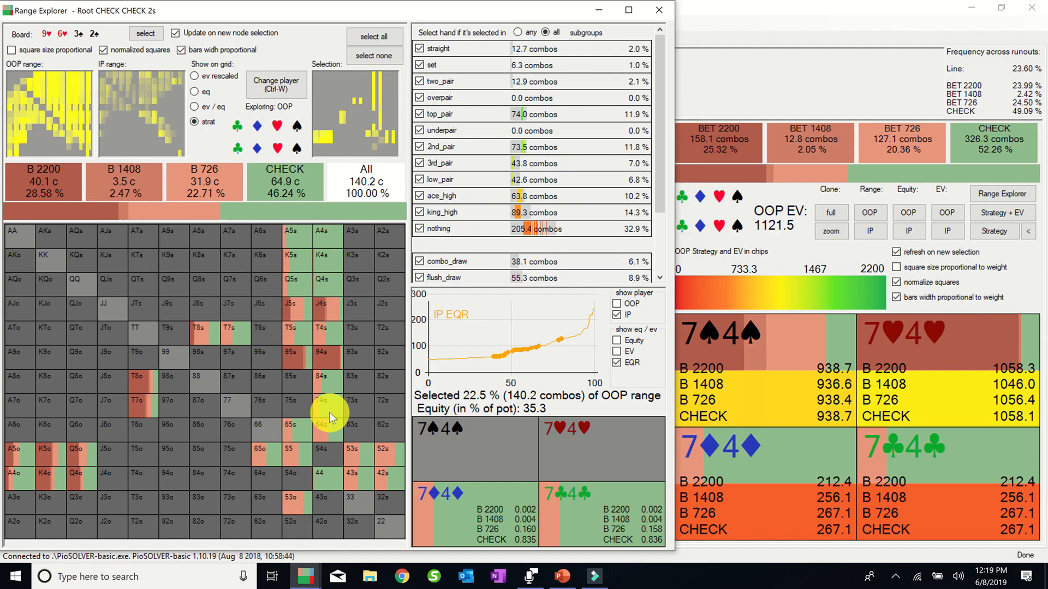
mouse_move(327, 416)
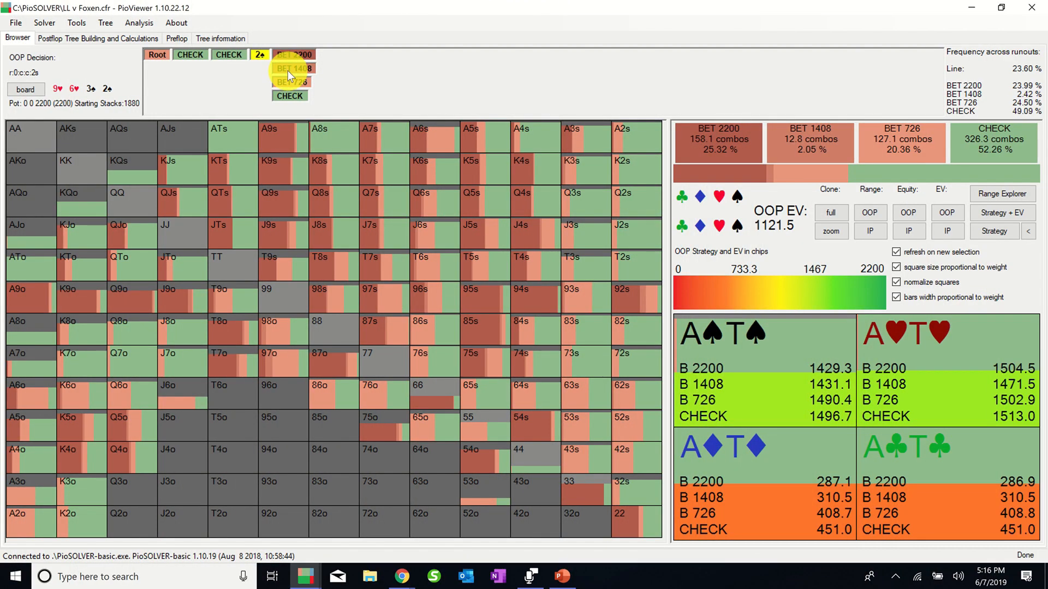
left_click(294, 68)
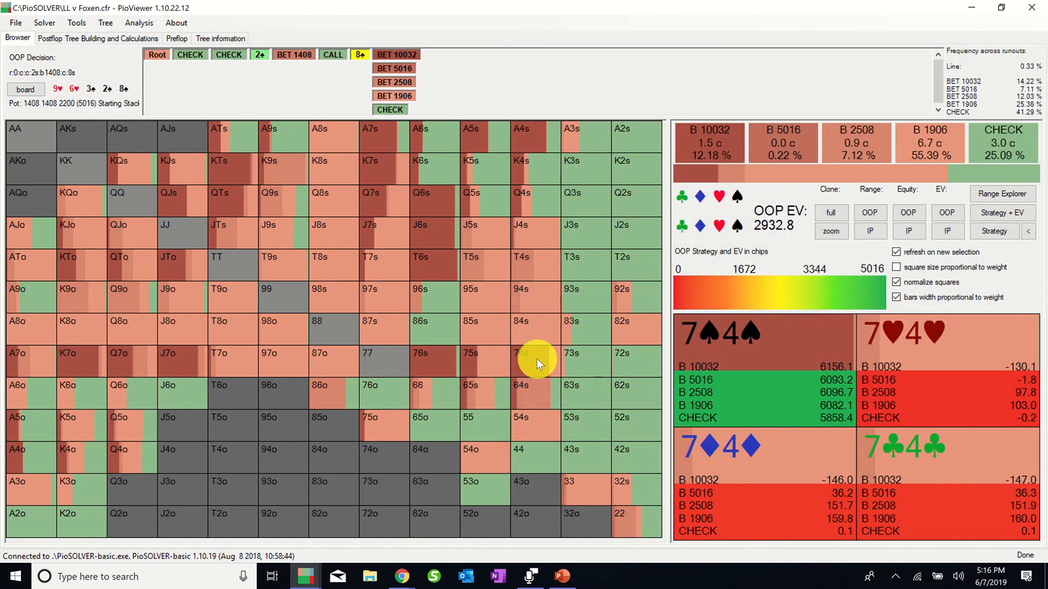
mouse_move(528, 363)
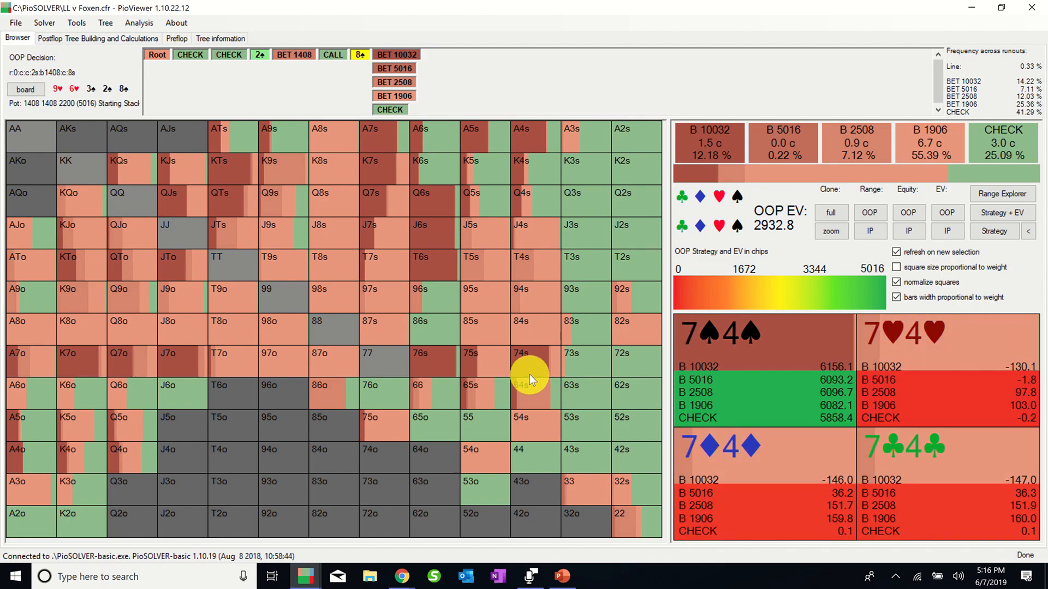
mouse_move(539, 372)
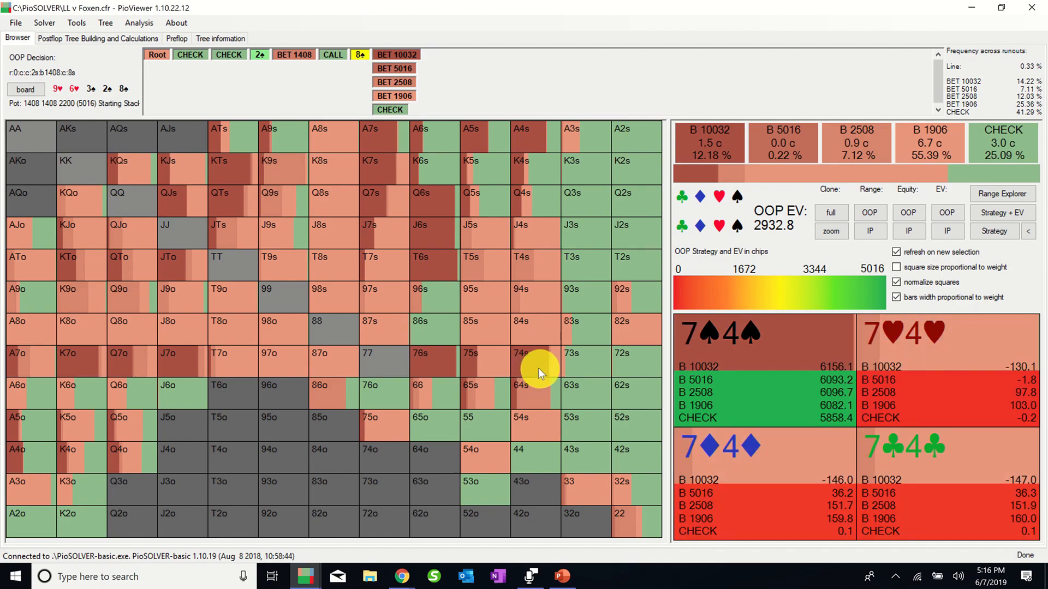
mouse_move(531, 368)
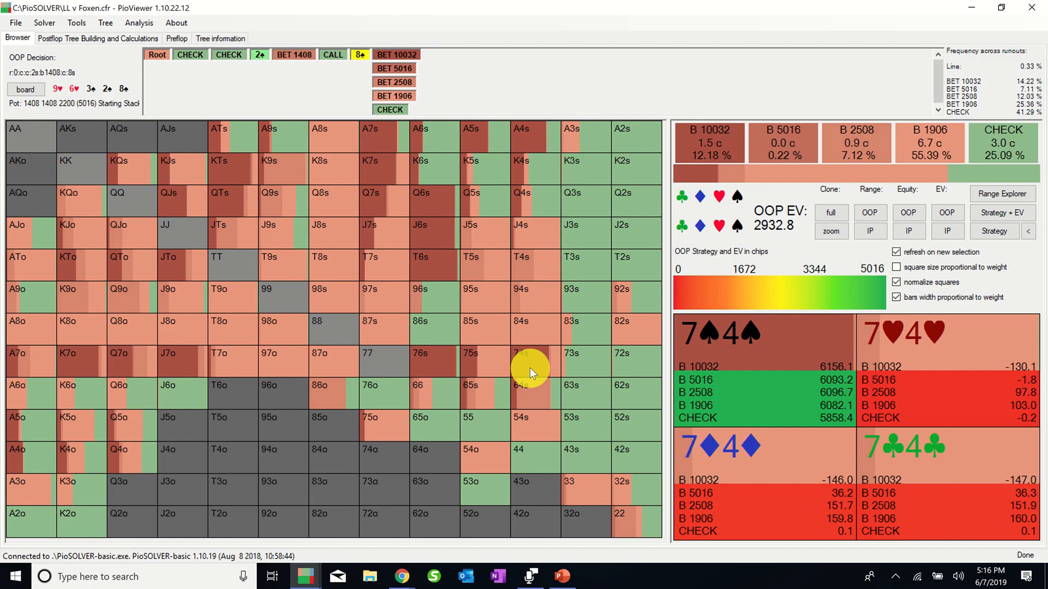
mouse_move(527, 363)
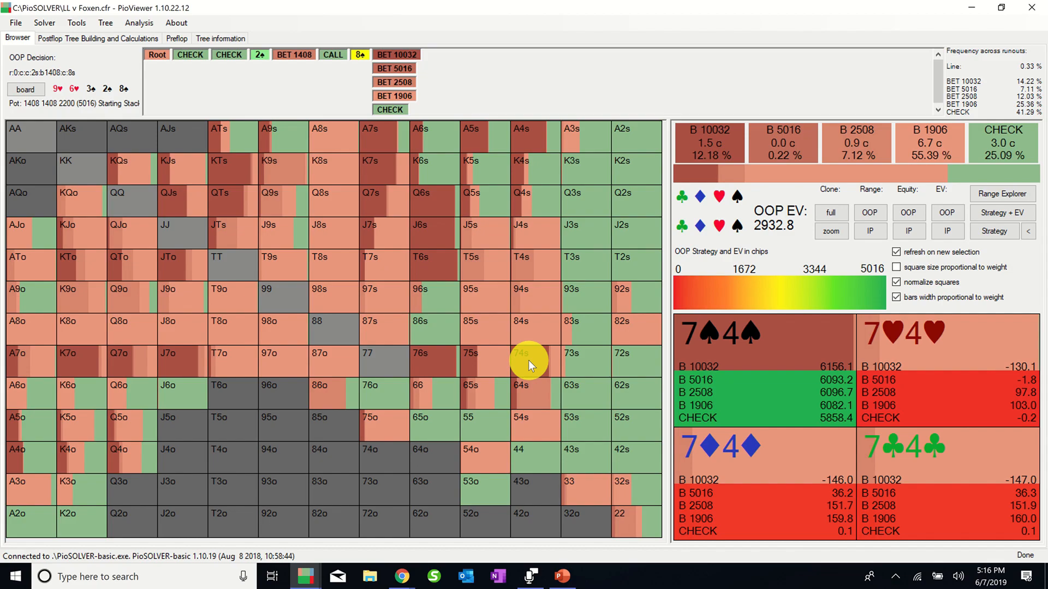
mouse_move(541, 361)
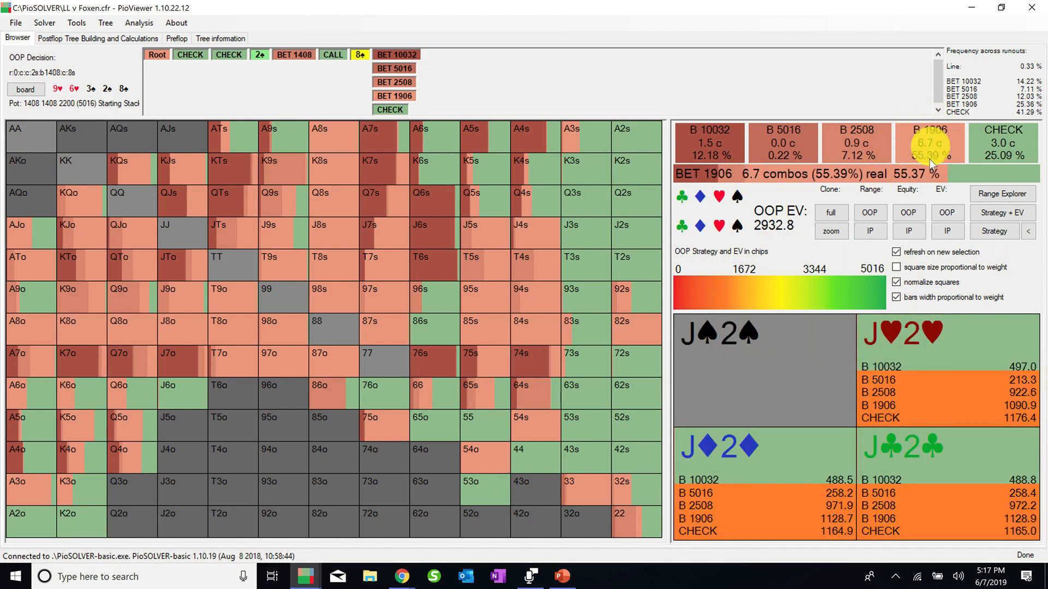
Scale squares by weight, show OOP's 10032 overbet range, and inspect K9s and QJs frequencies.
left_click(896, 267)
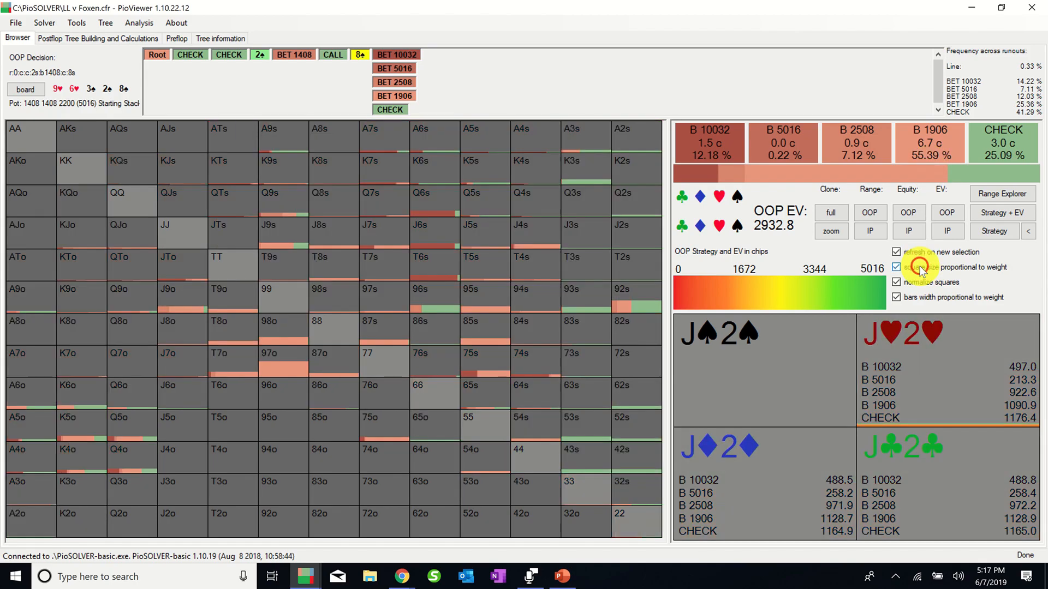
left_click(709, 143)
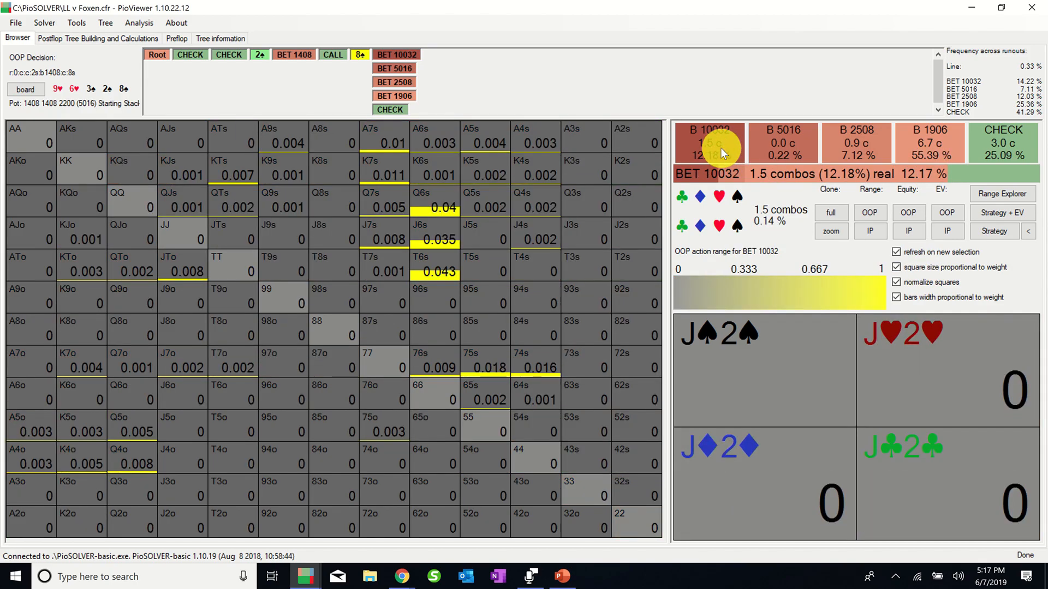
left_click(435, 265)
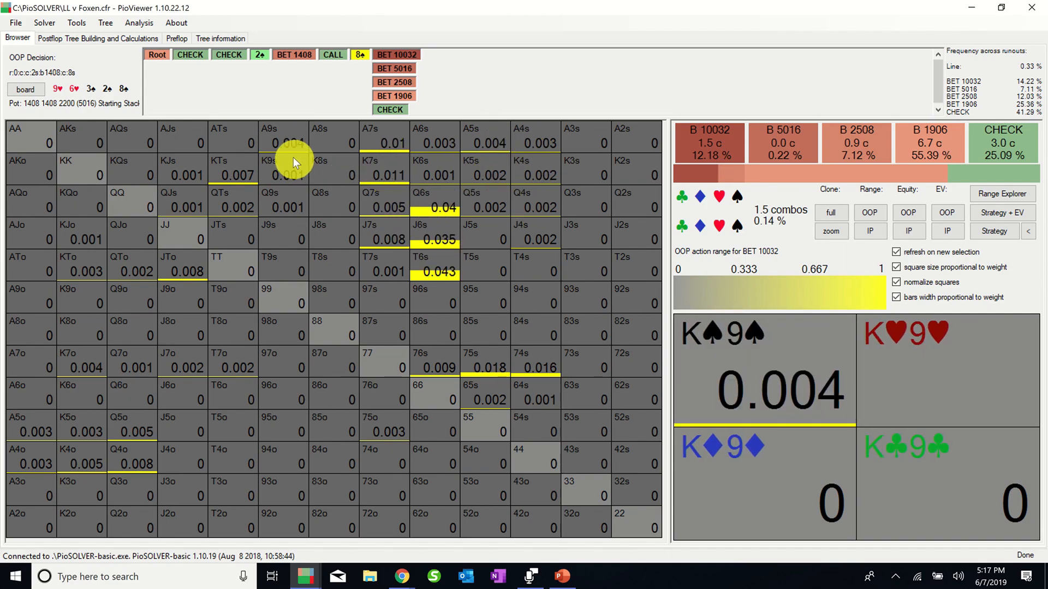
left_click(182, 200)
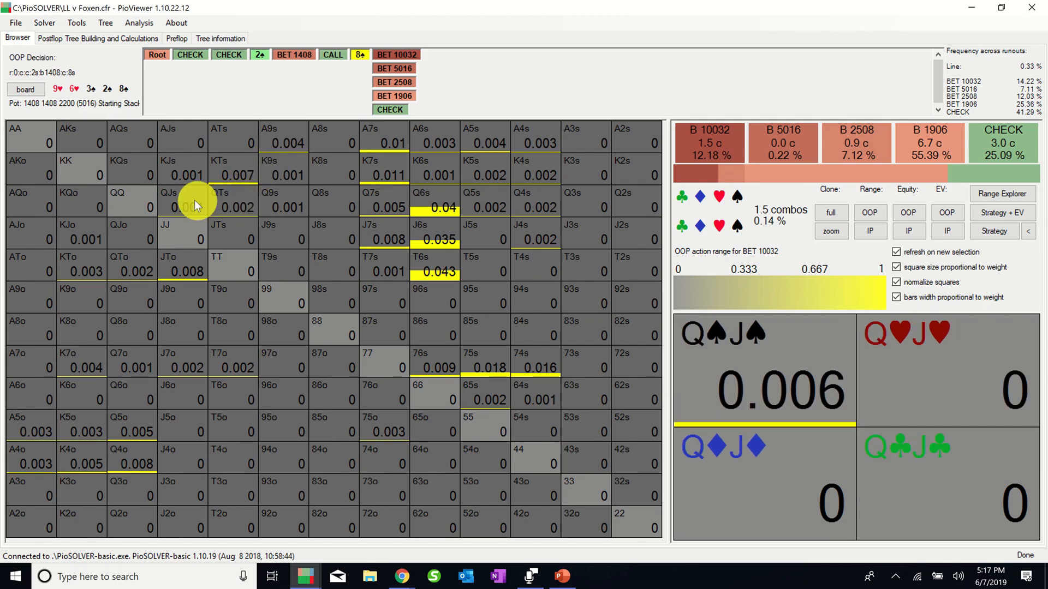
left_click(233, 168)
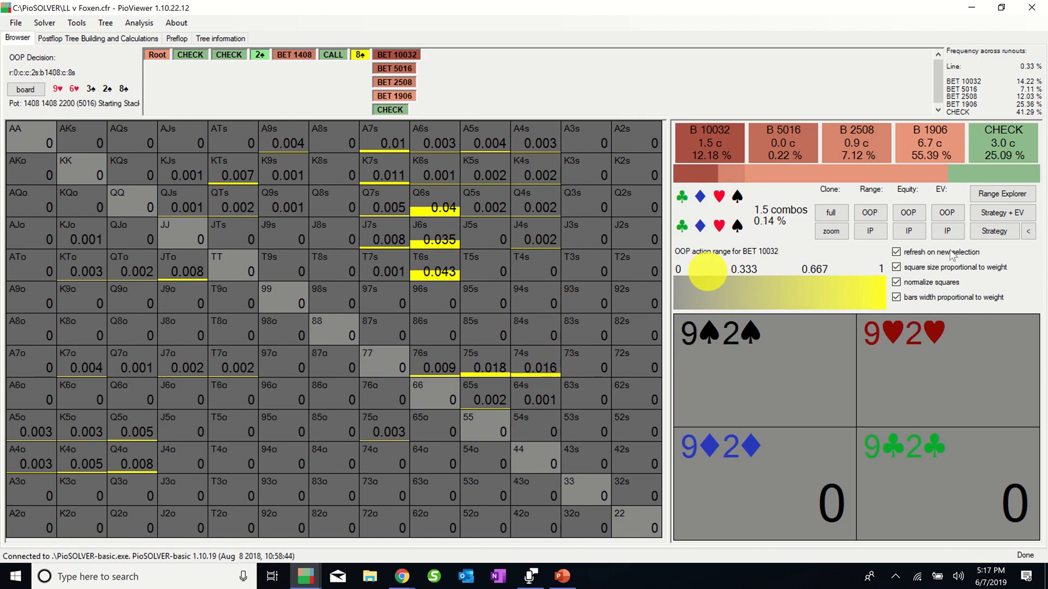
Open the Range Explorer on the river and show strategy frequencies on the grid.
left_click(1001, 194)
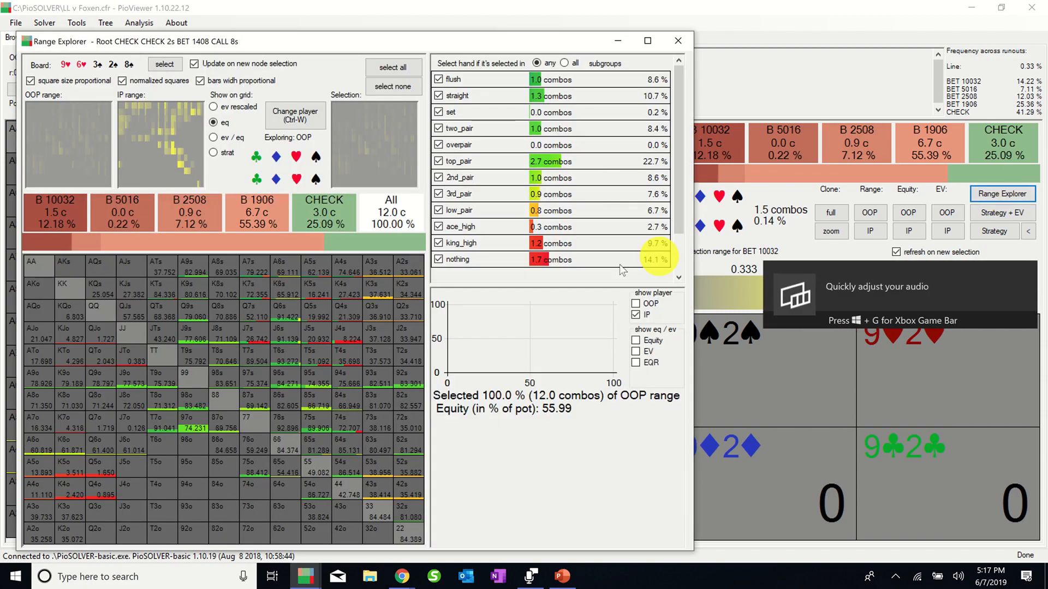
mouse_move(584, 259)
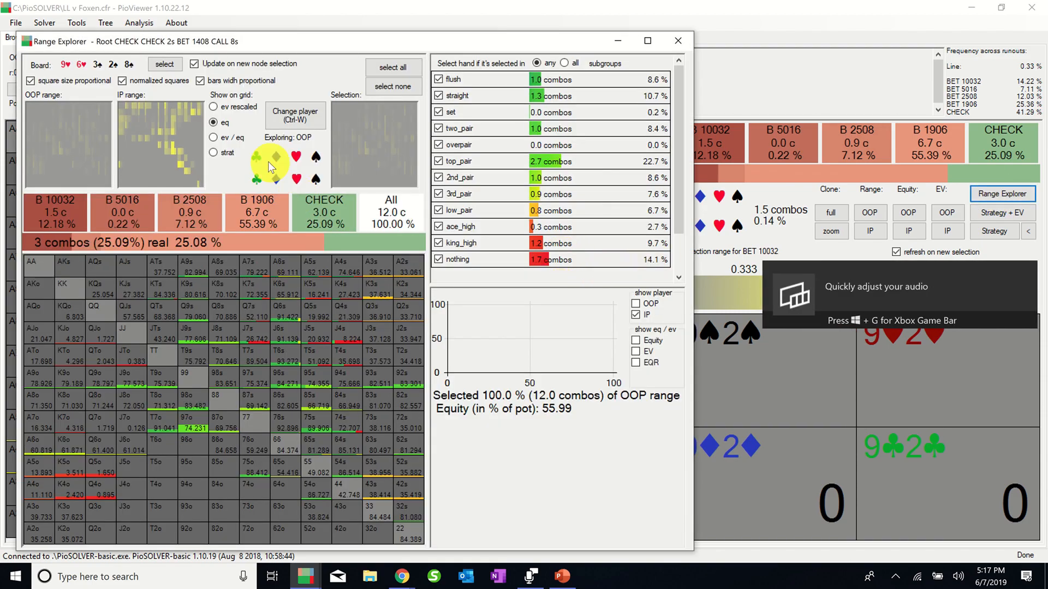
left_click(213, 152)
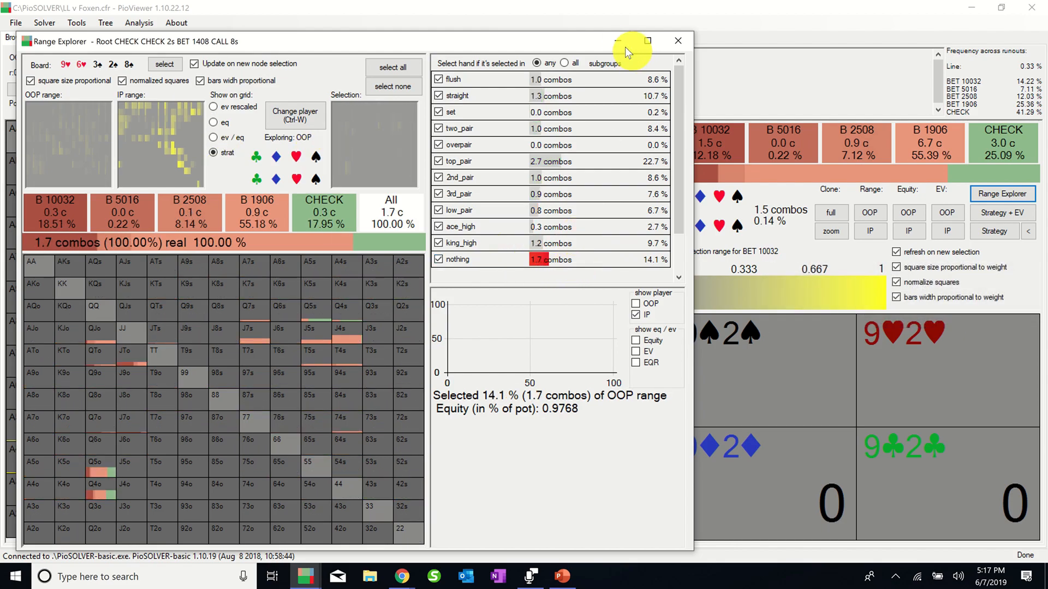
mouse_move(619, 43)
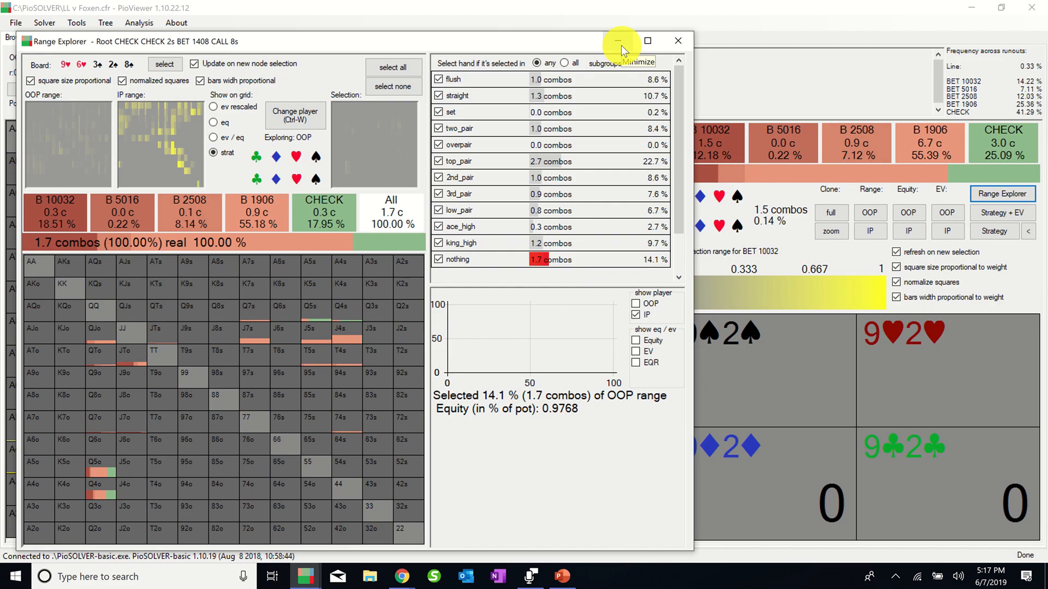
mouse_move(567, 52)
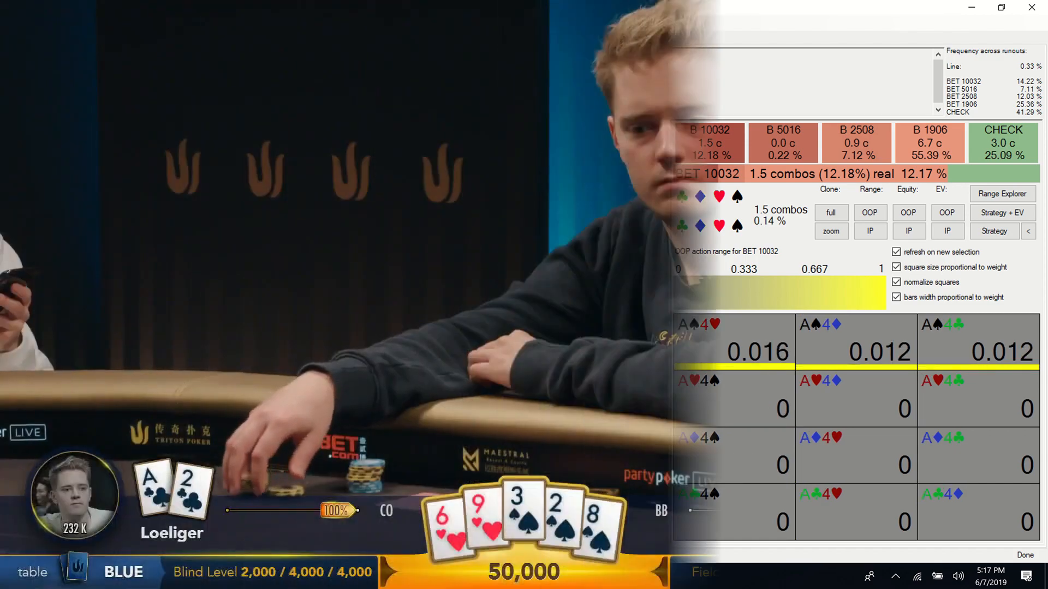
left_click(1029, 8)
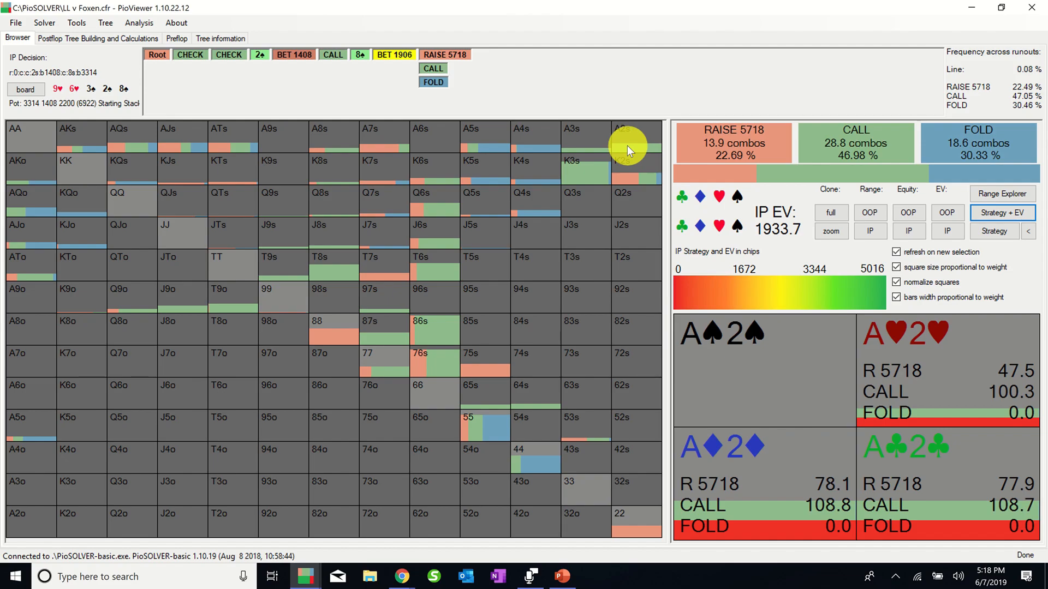
mouse_move(631, 146)
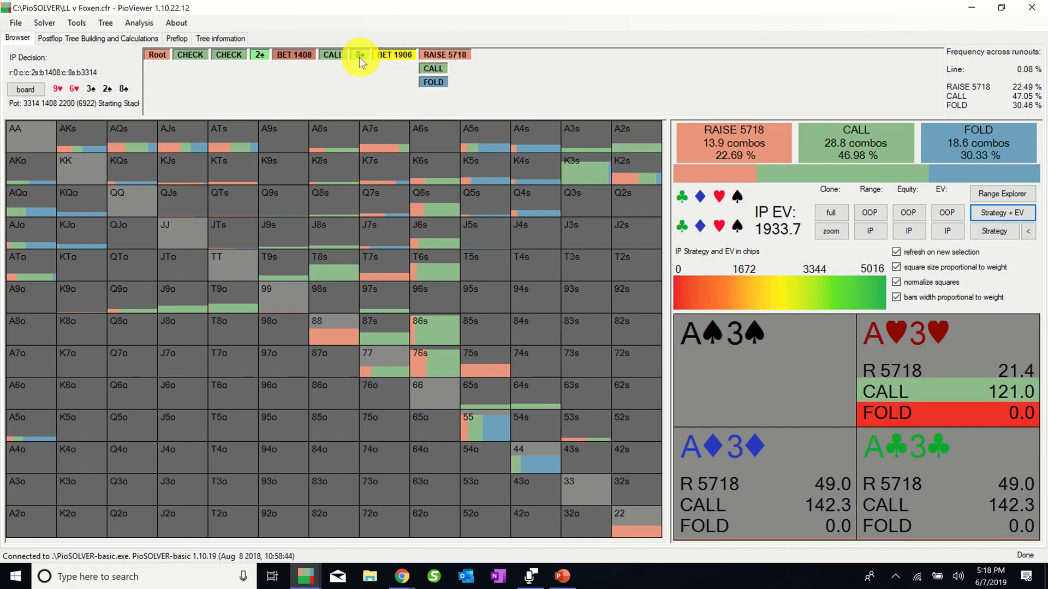
View IP's reply to the 5016 bet, return to OOP's 8♠ decision, and inspect 85s and 54s EVs.
left_click(359, 54)
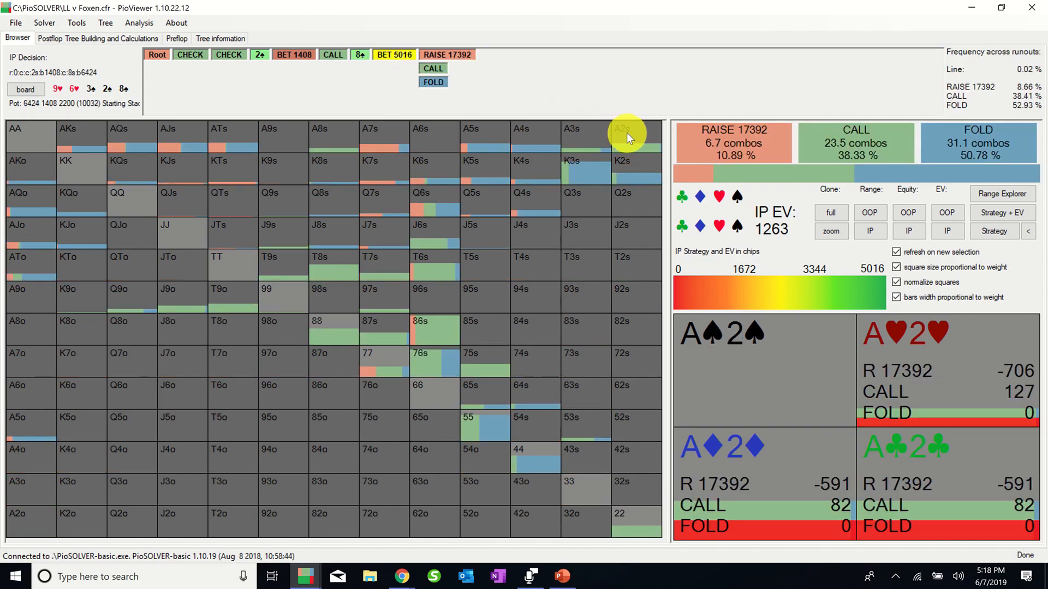
left_click(395, 55)
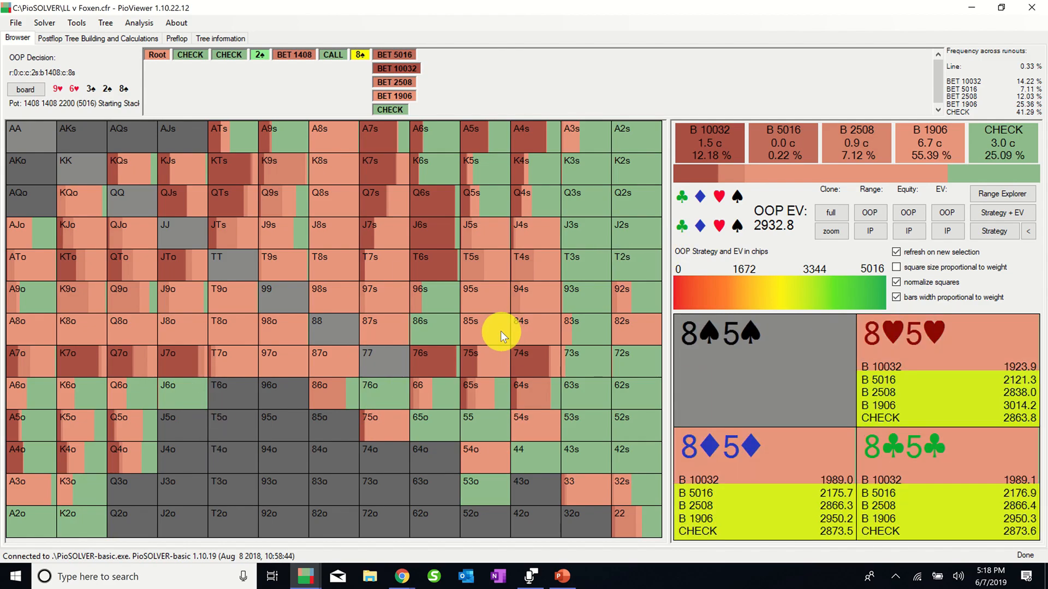
left_click(535, 417)
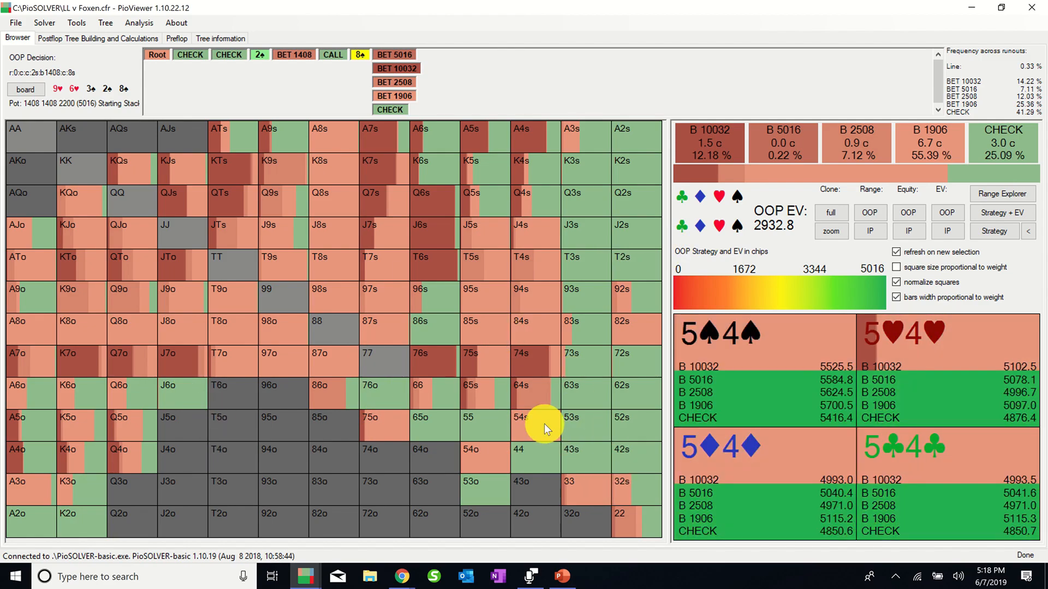
left_click(1002, 194)
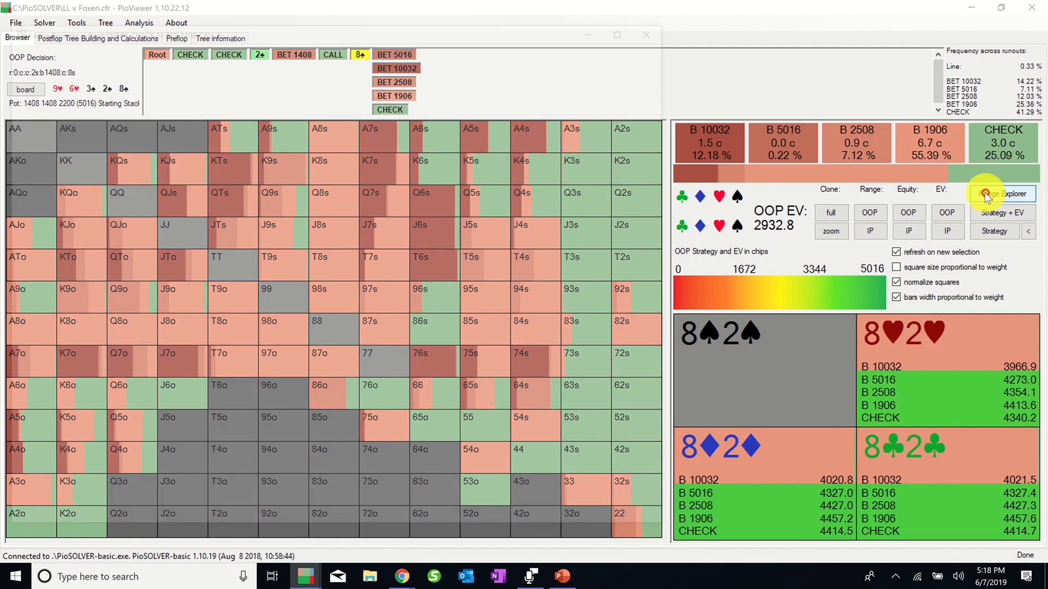
Reopen the Range Explorer on OOP's no-made-hand combos and inspect Q5s bet frequencies and EVs.
left_click(1002, 194)
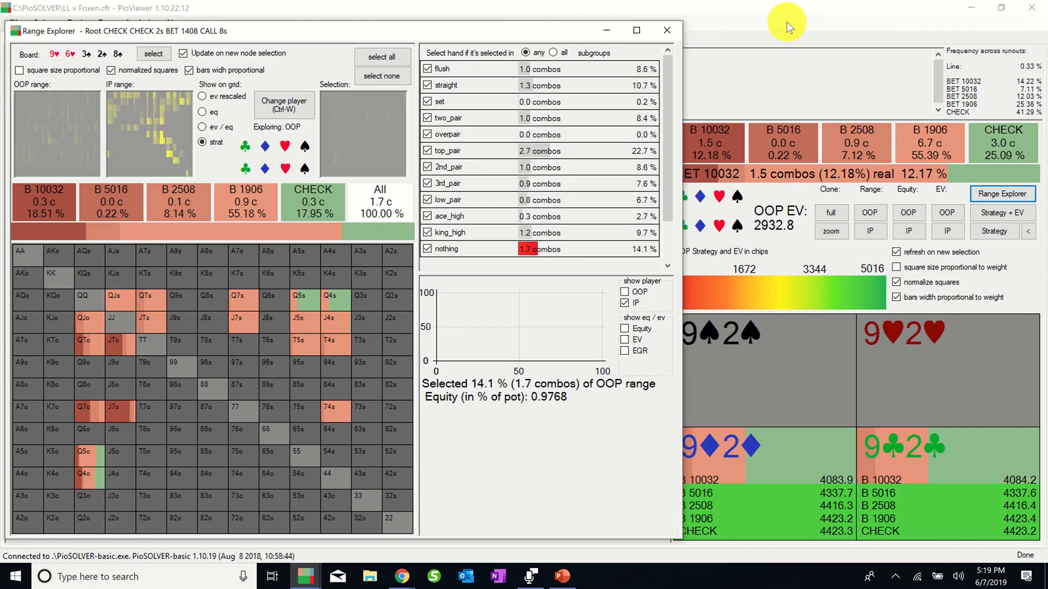
mouse_move(469, 249)
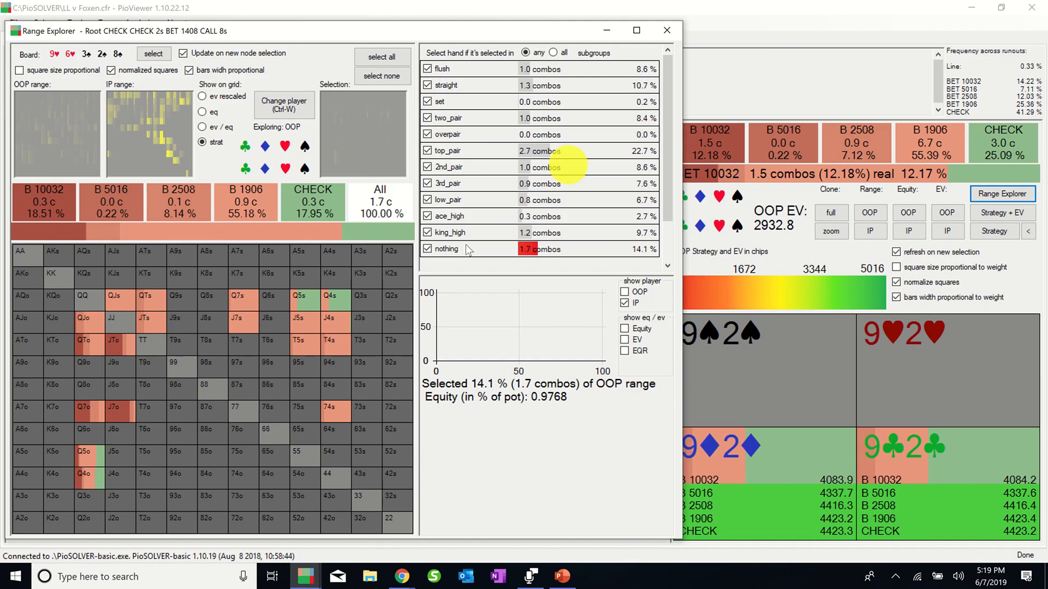
left_click(299, 296)
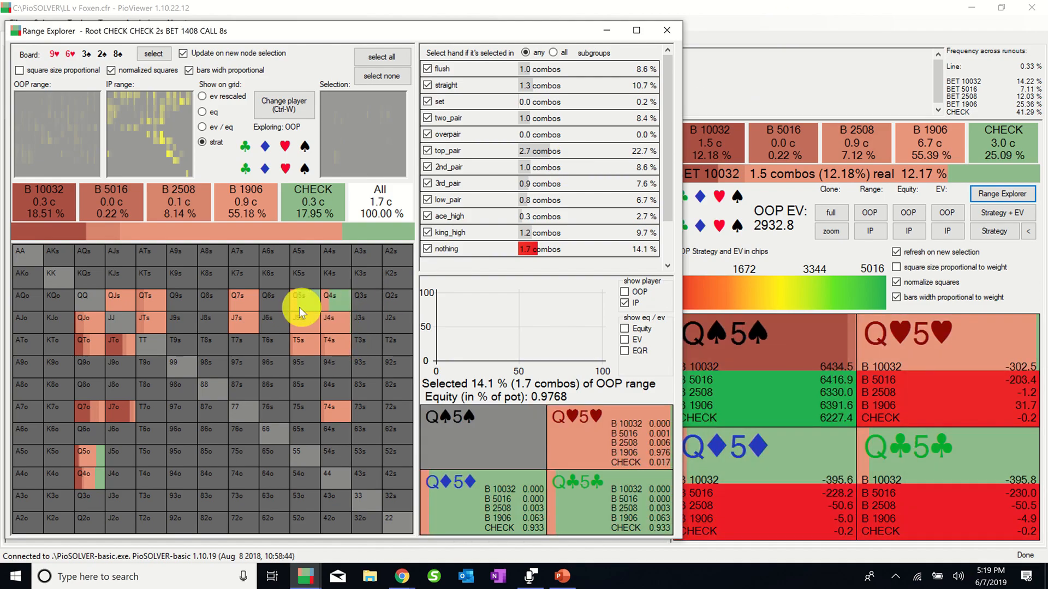